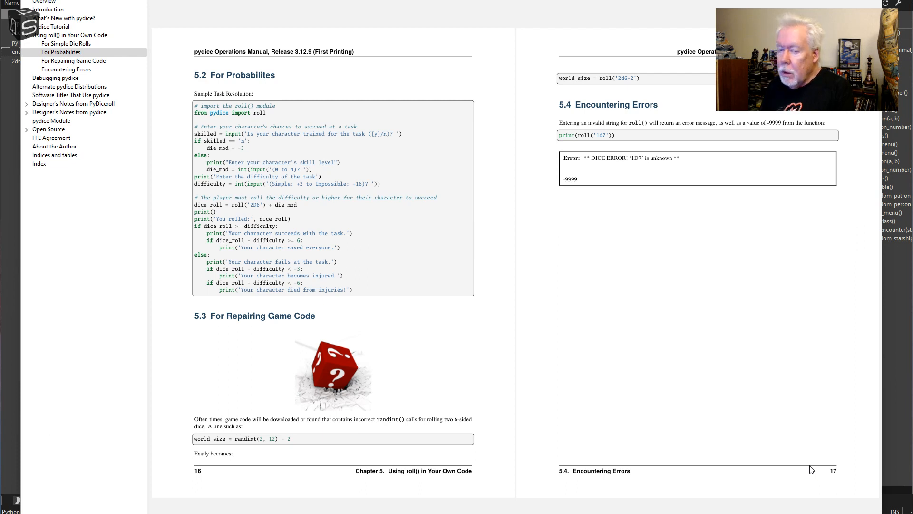
mouse_move(790, 449)
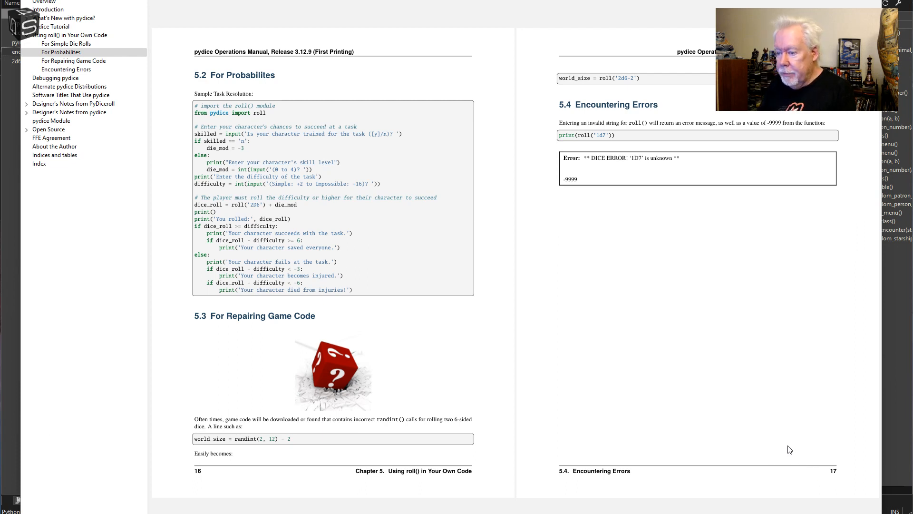
mouse_move(759, 452)
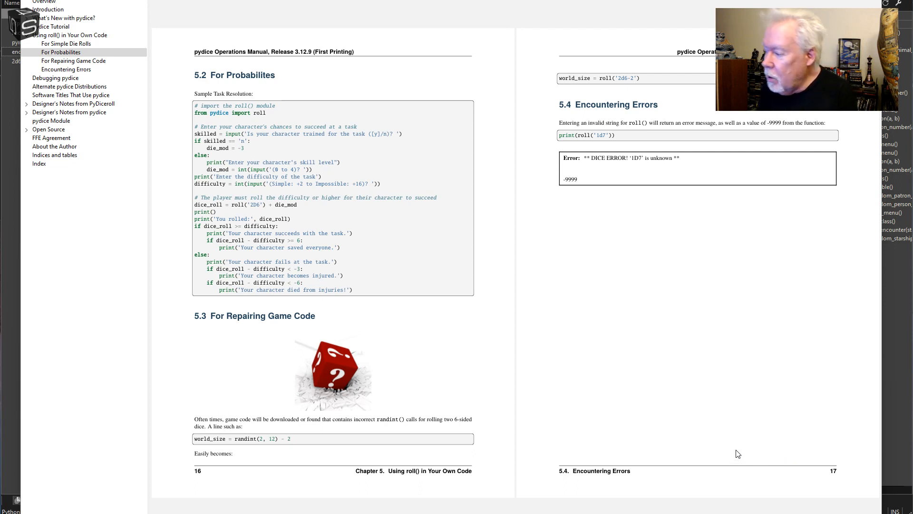
mouse_move(622, 420)
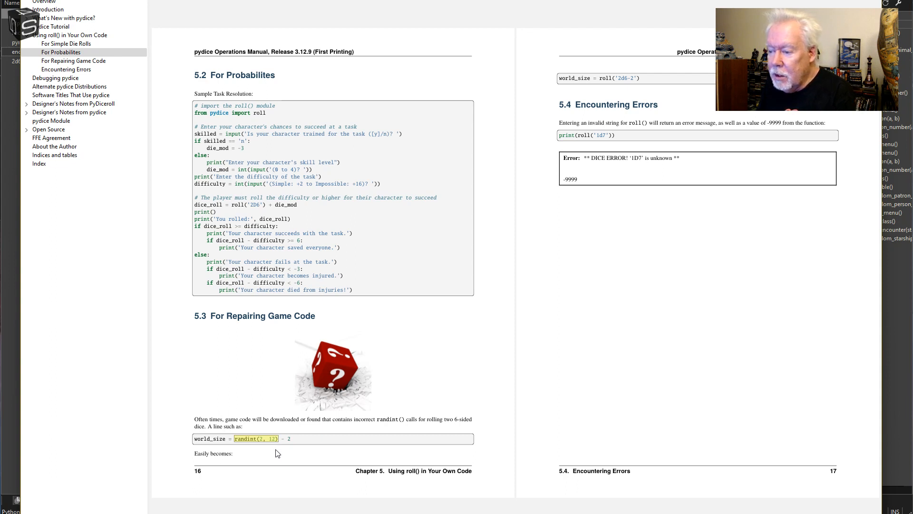
mouse_move(270, 452)
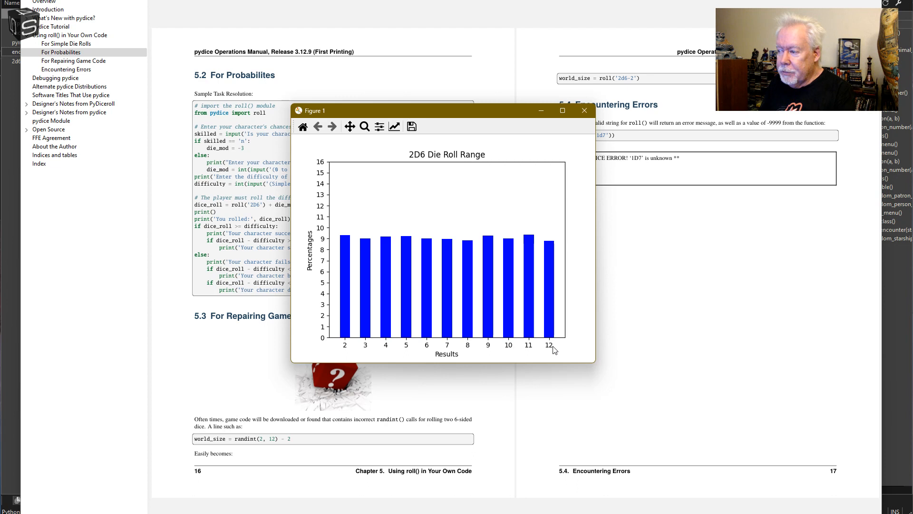
mouse_move(550, 348)
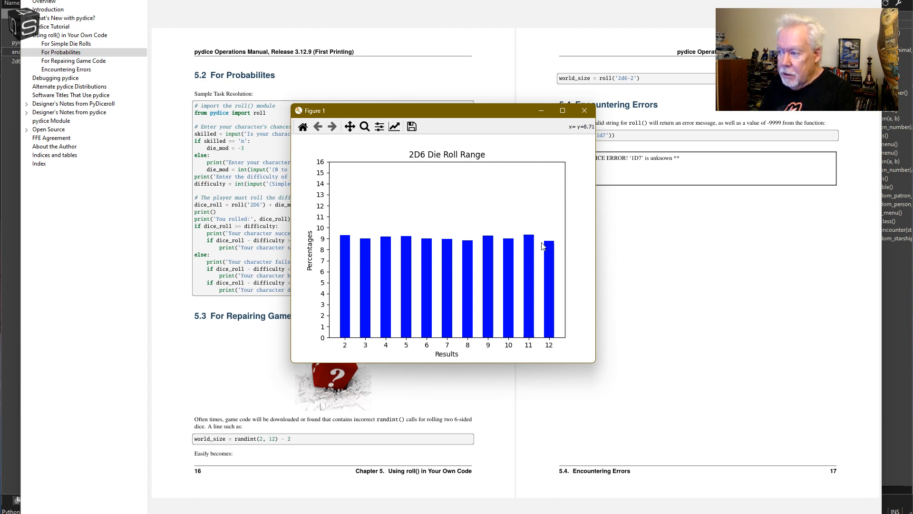
mouse_move(410, 241)
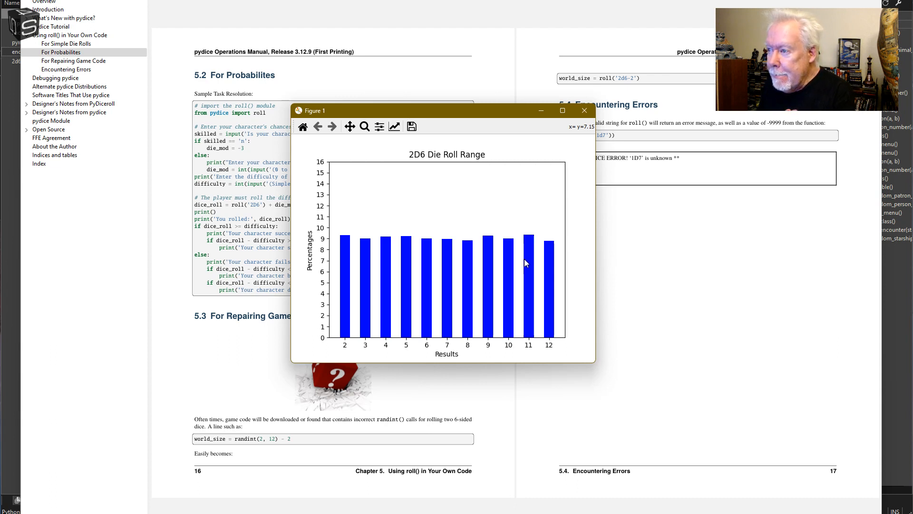
mouse_move(458, 238)
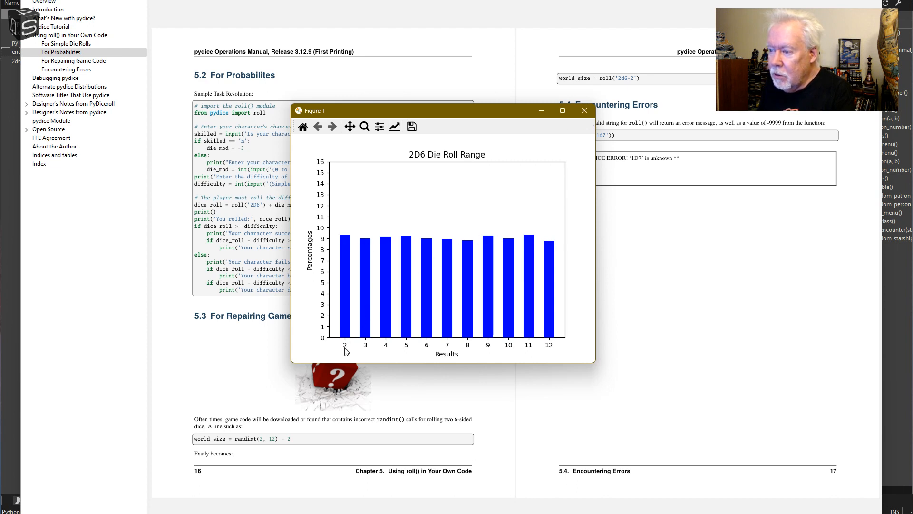
mouse_move(451, 343)
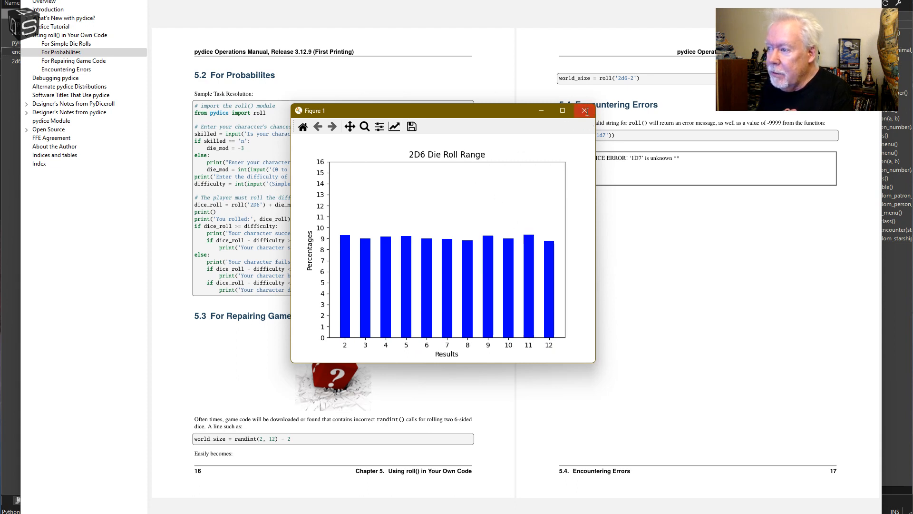
Step: Bring Notepad++ forward and switch to the 2d6_line_bar.py script
click(585, 110)
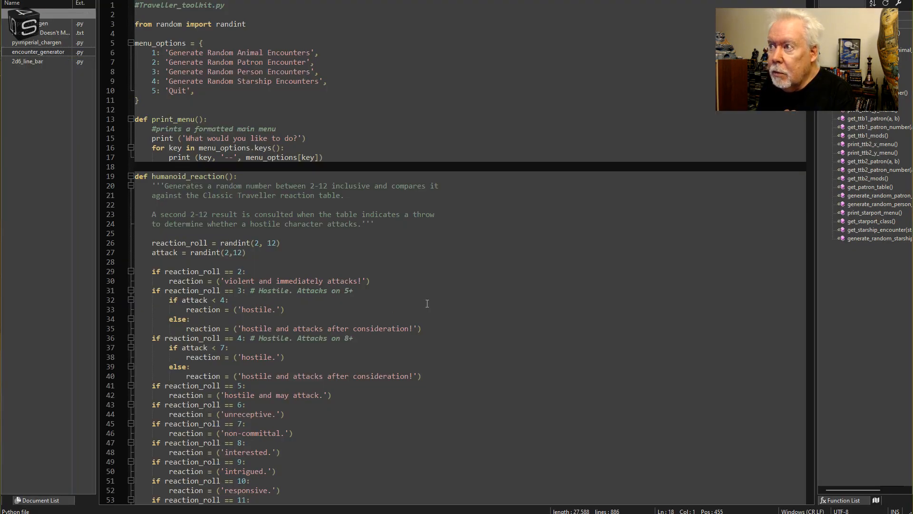
click(28, 61)
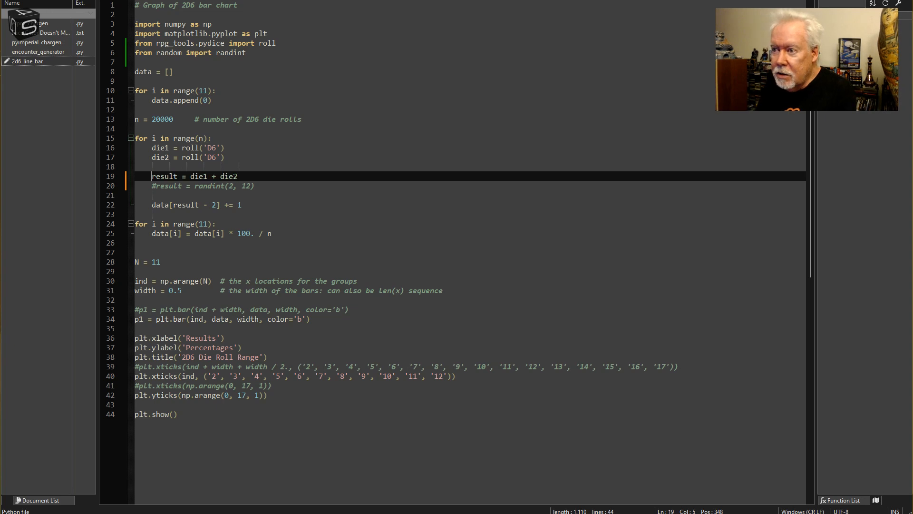
mouse_move(225, 196)
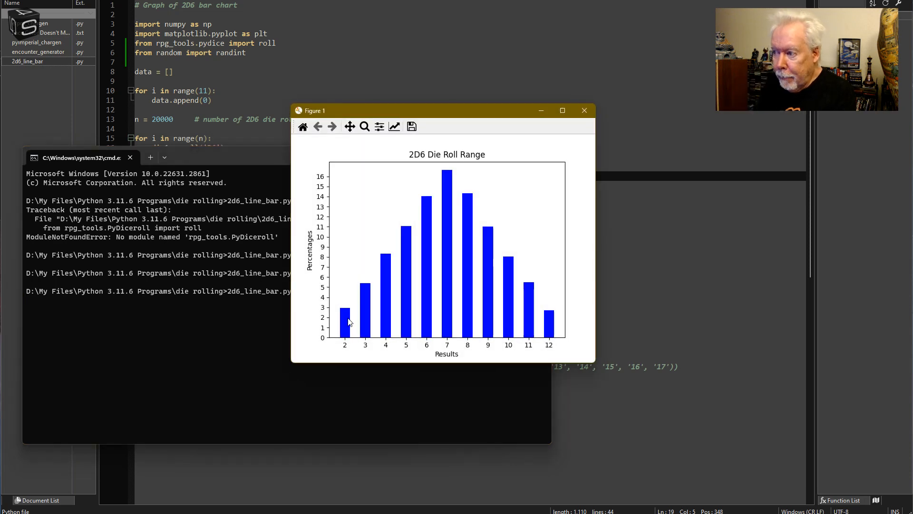
mouse_move(525, 319)
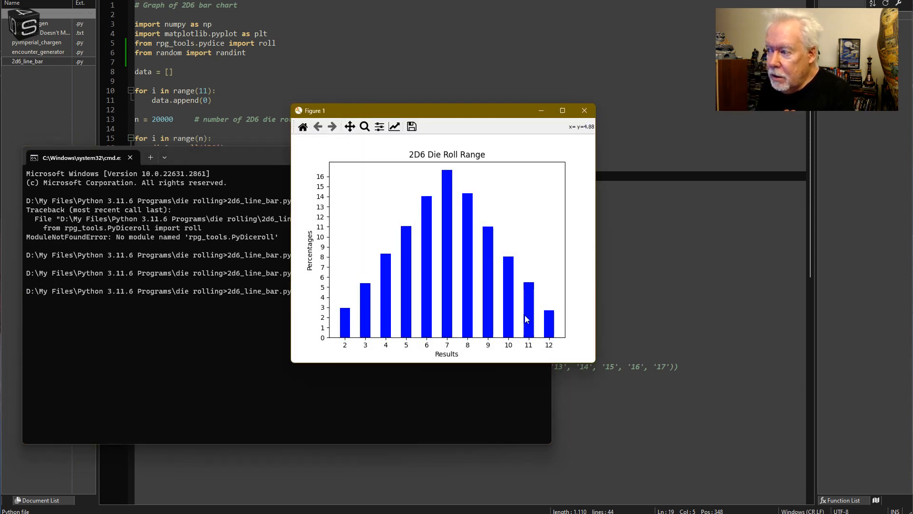
mouse_move(515, 299)
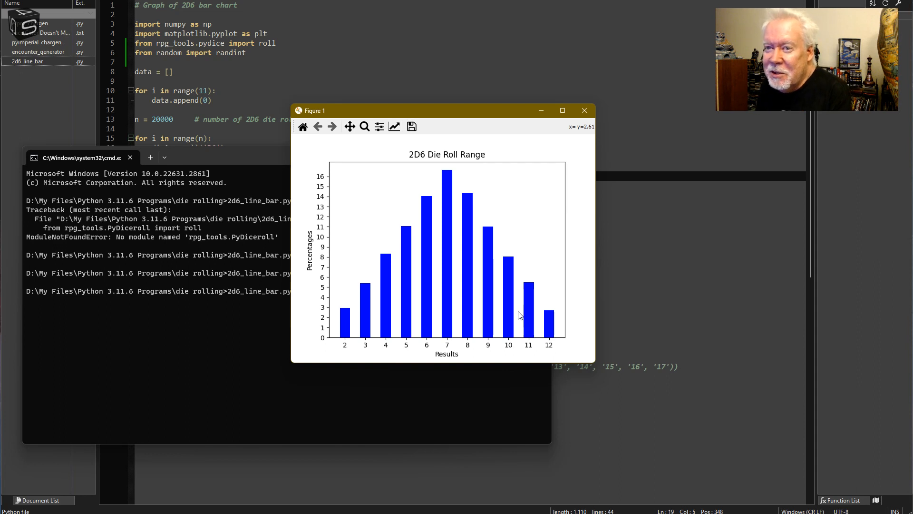
mouse_move(525, 319)
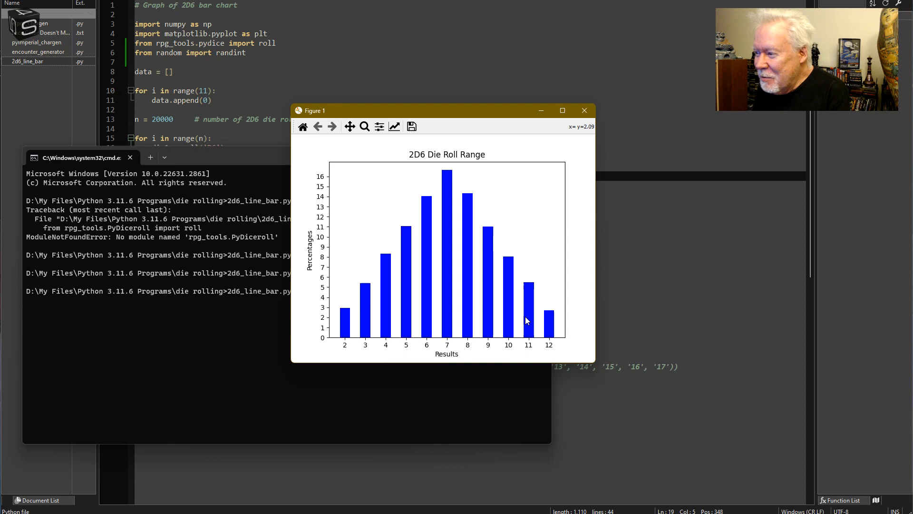
mouse_move(522, 321)
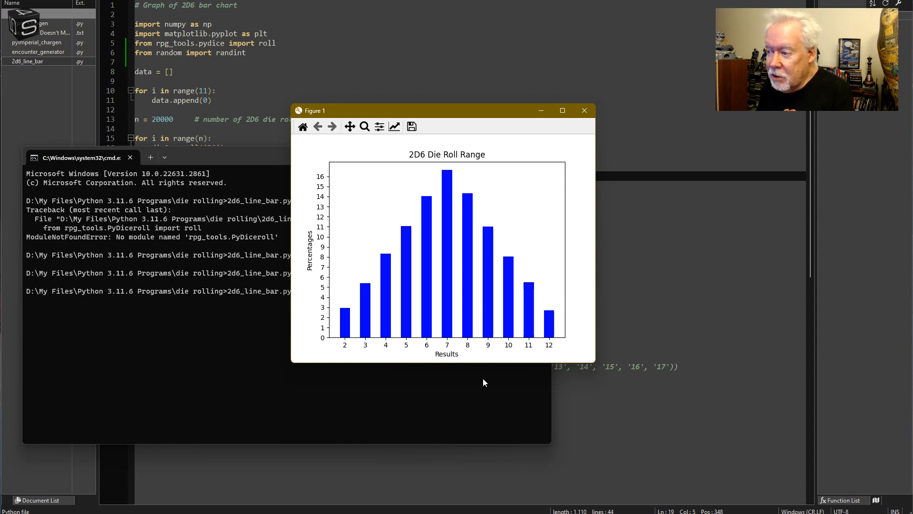
mouse_move(387, 354)
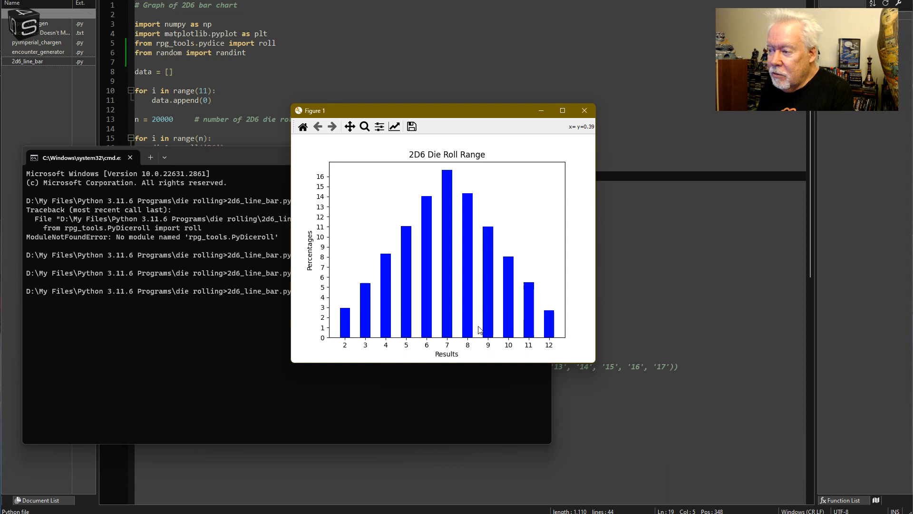
mouse_move(474, 323)
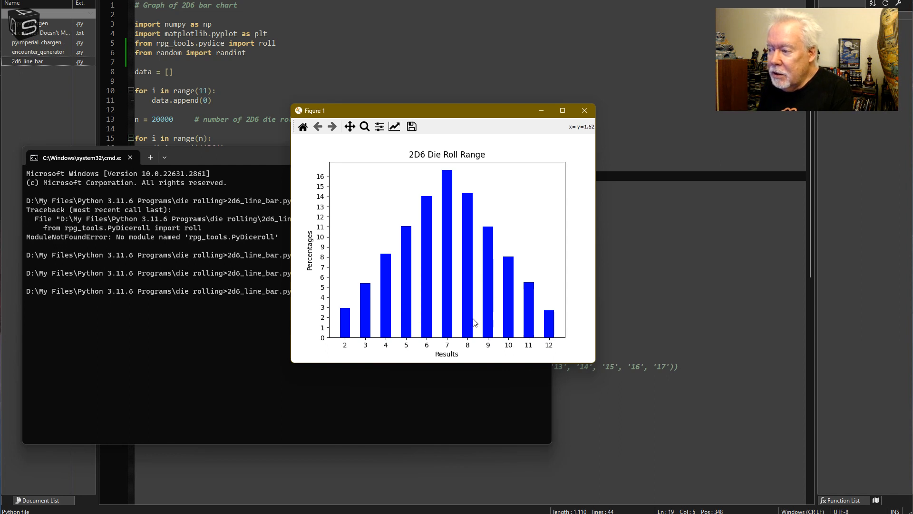
mouse_move(354, 335)
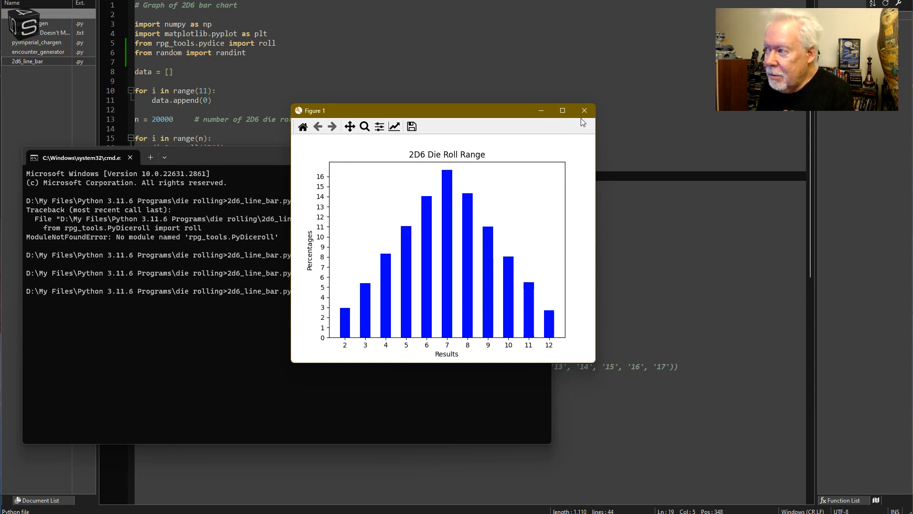
Step: Close the bell-curve chart window and return to Traveller_toolkit.py in Notepad++
click(584, 110)
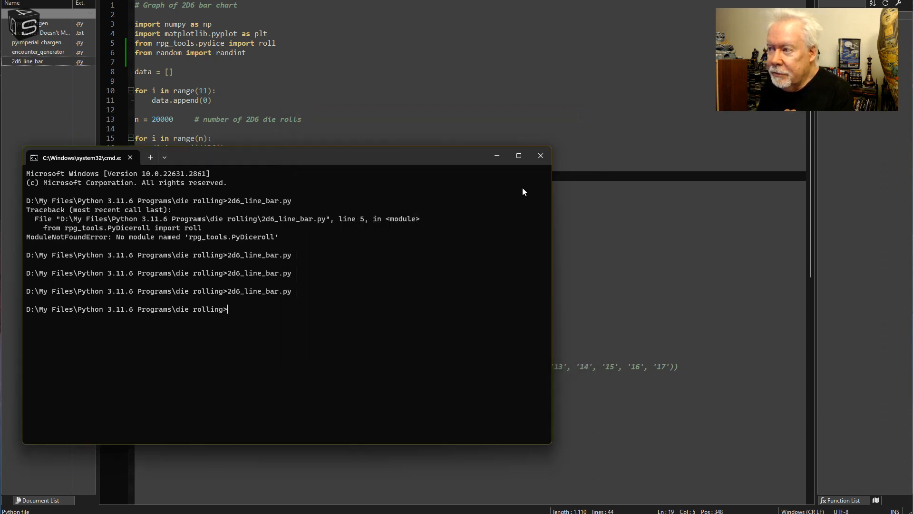
click(539, 155)
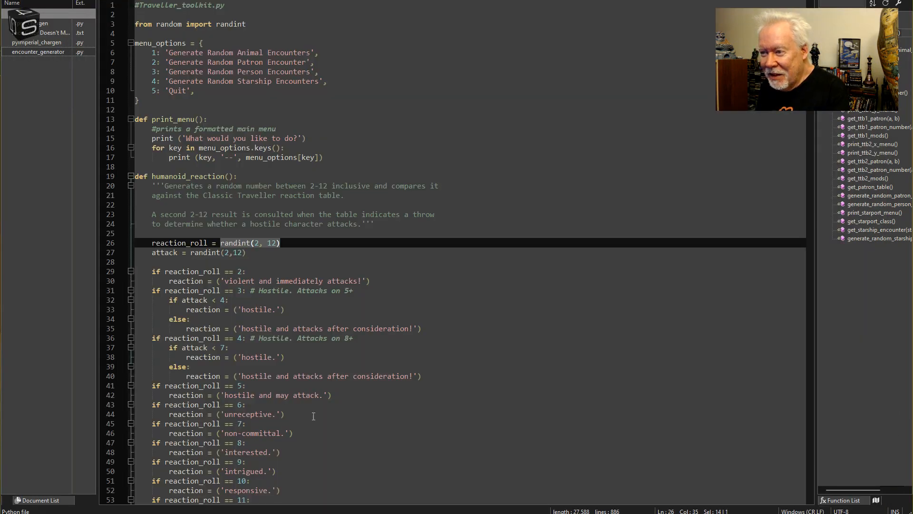
Step: Add 'from pydice import roll' after the randint import
click(246, 24)
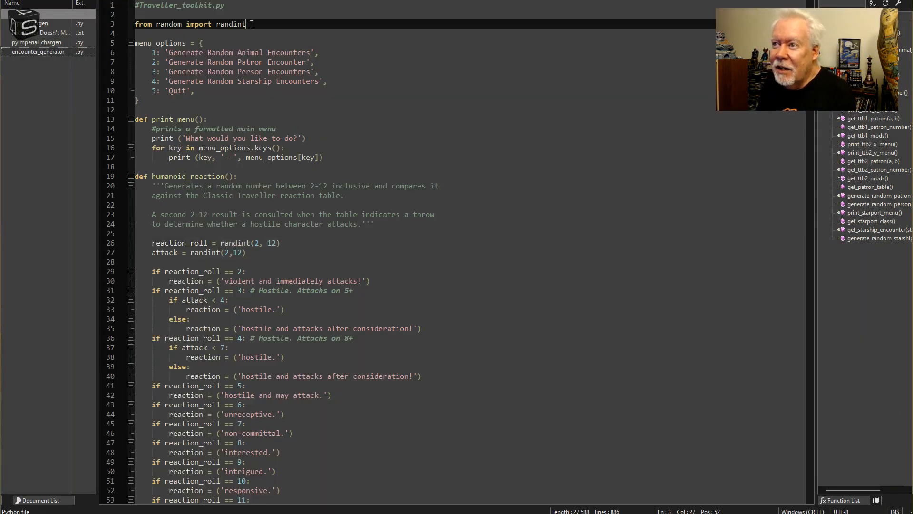
text(f)
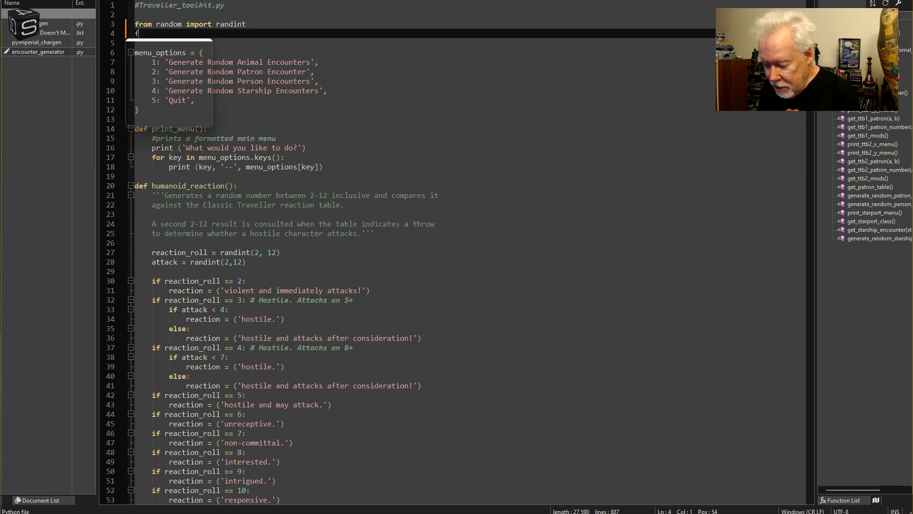
text(rom pydice)
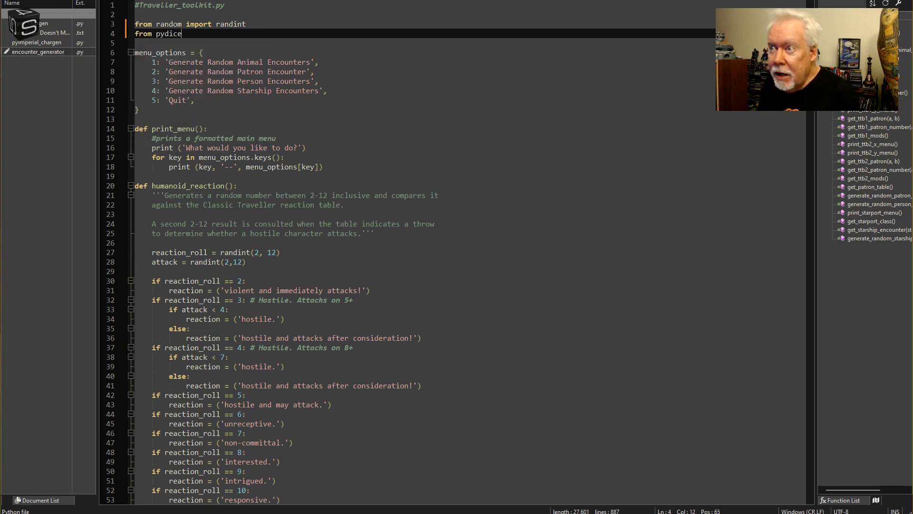
text(import)
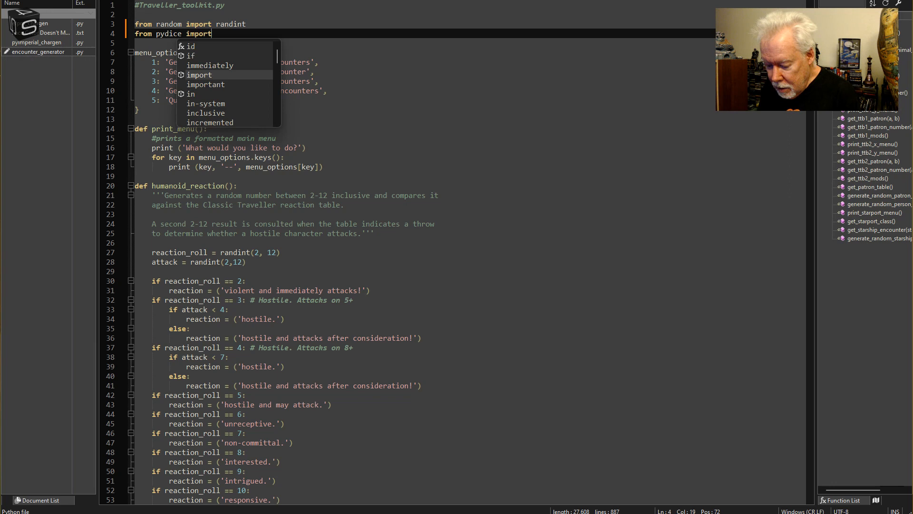
text(roll)
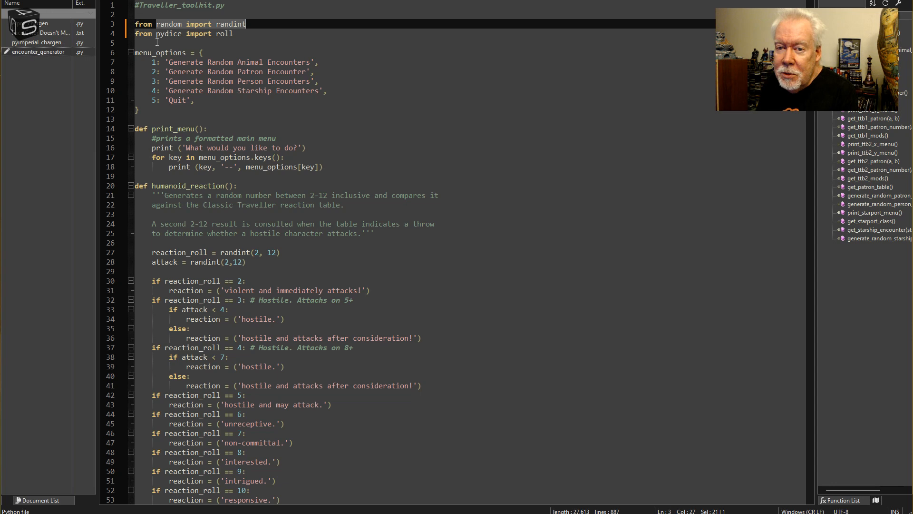
click(204, 53)
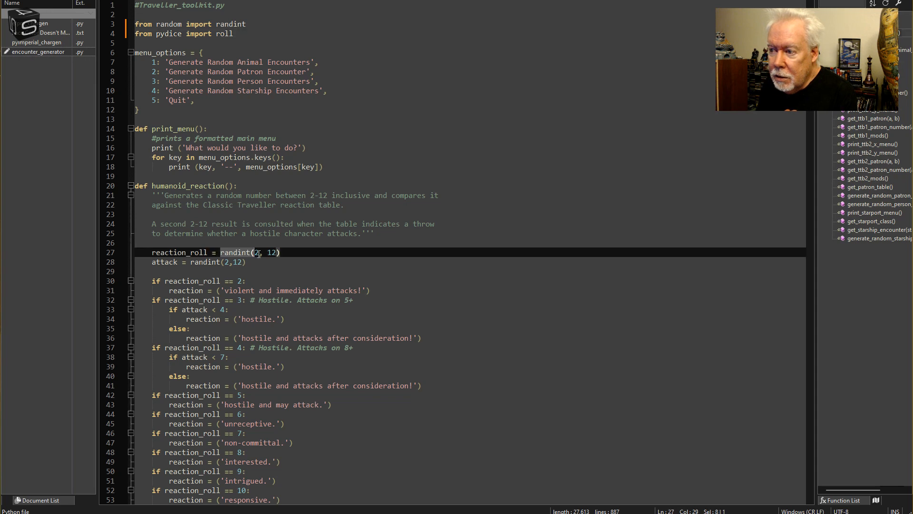
Step: Replace randint(2, 12) with roll('2d6') on the reaction and attack lines 27–28
drag(255, 252, 280, 252)
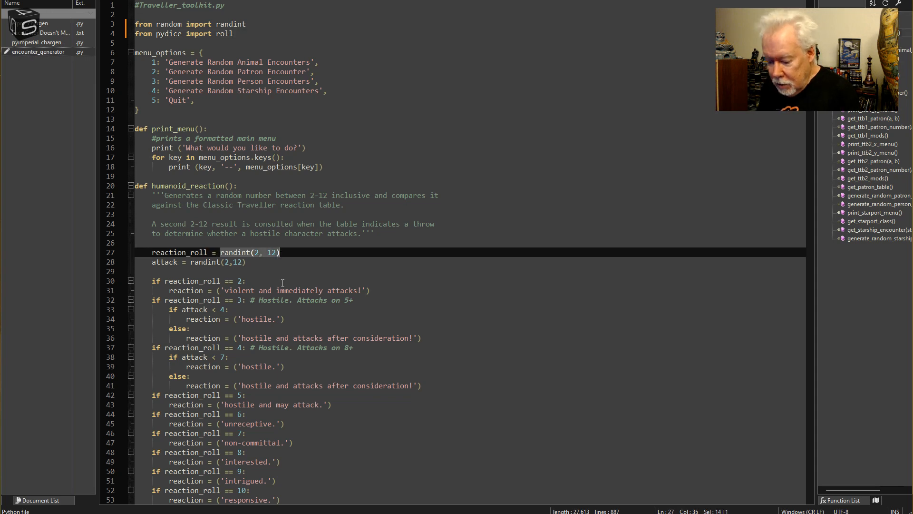
text(roll()
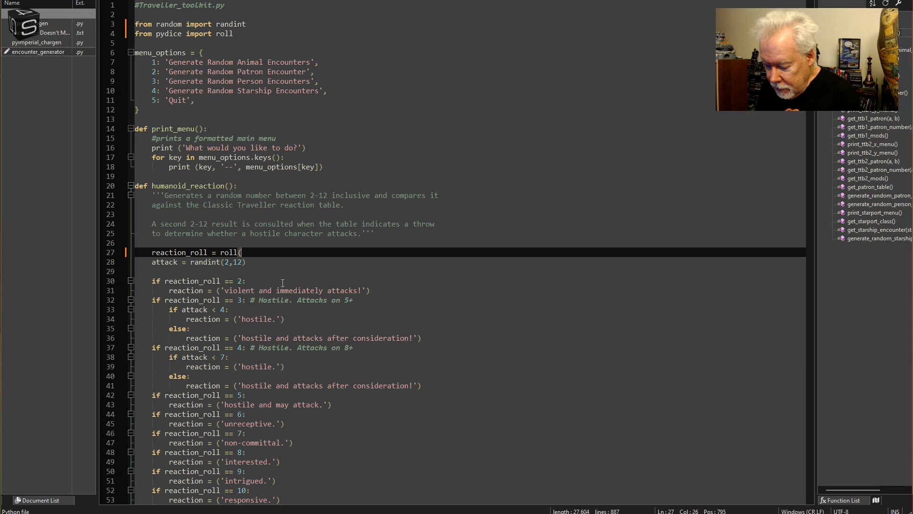
text('2d6)
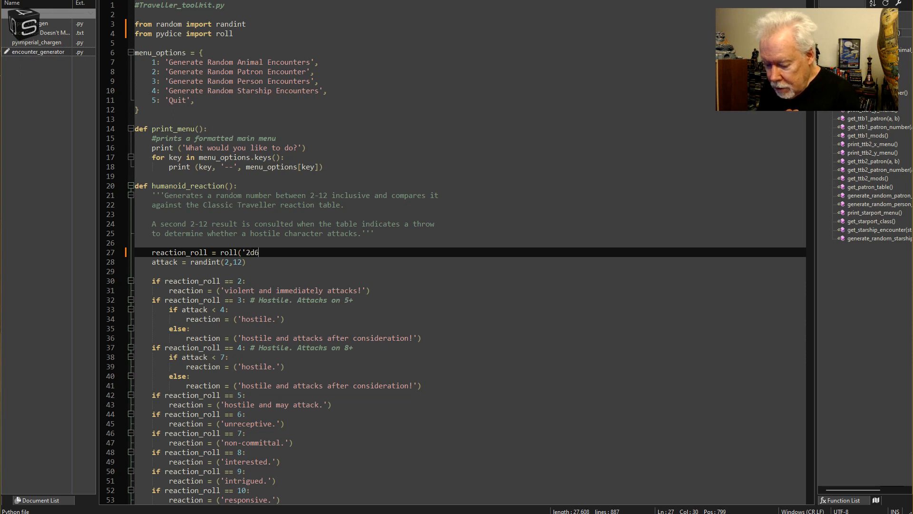
text('))
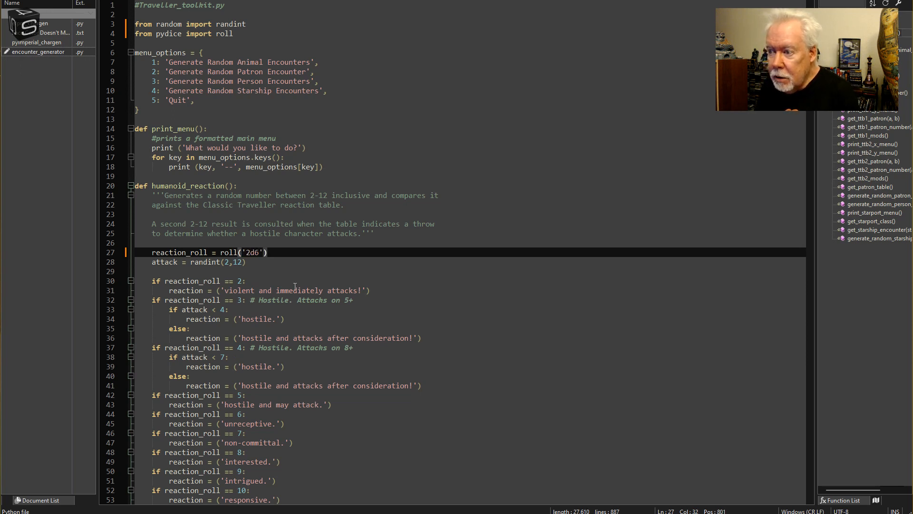
drag(219, 252, 266, 252)
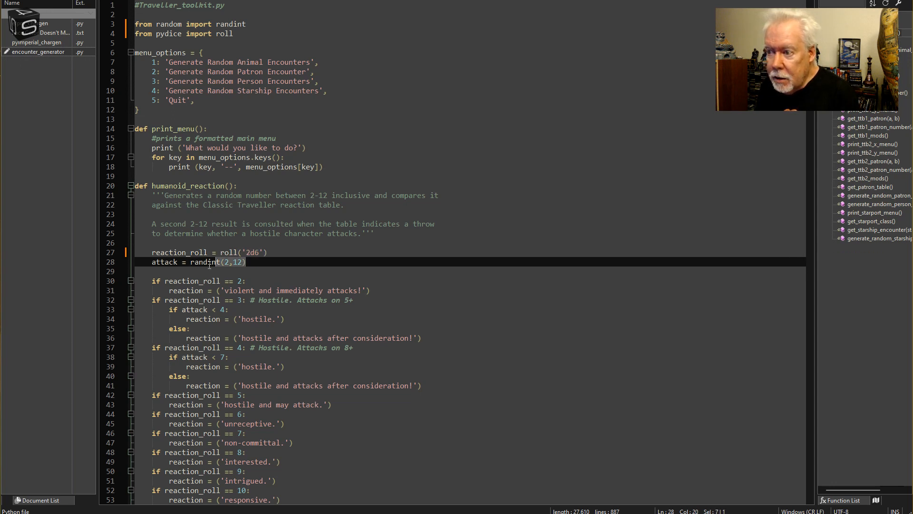
text(roll('2d6'))
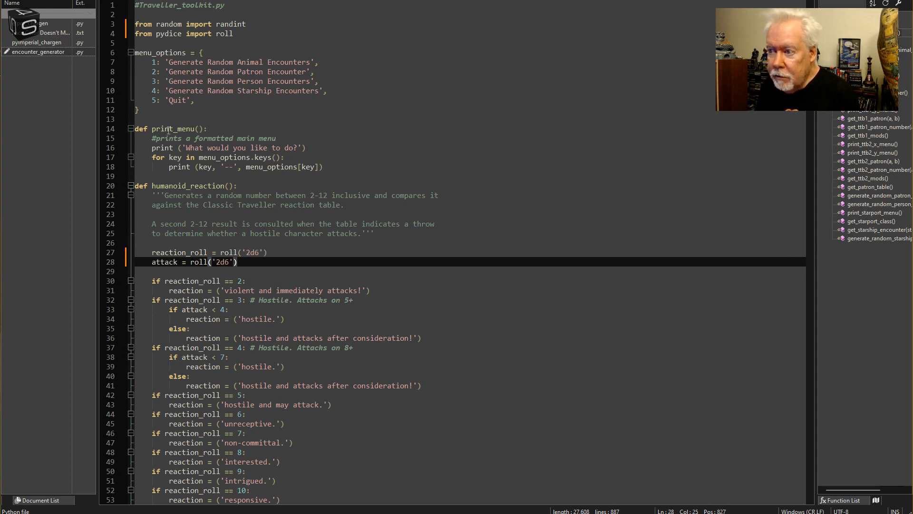
mouse_move(439, 234)
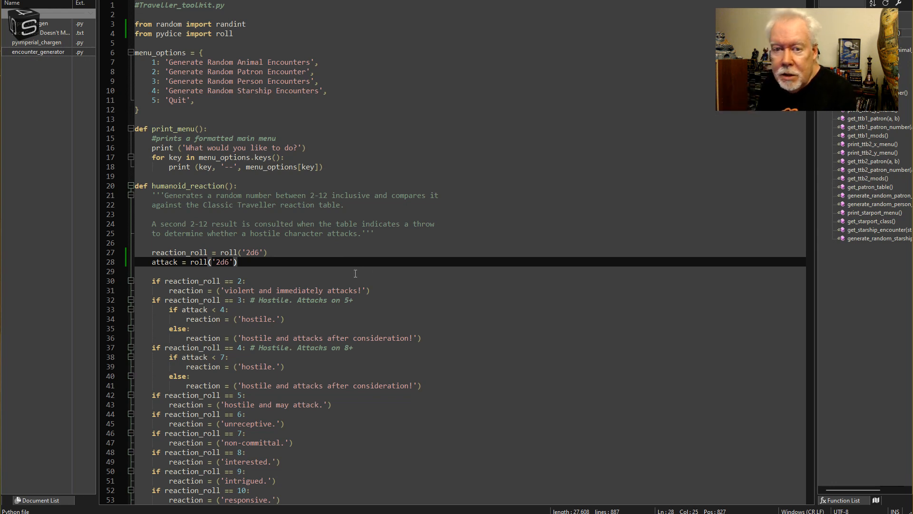
mouse_move(328, 268)
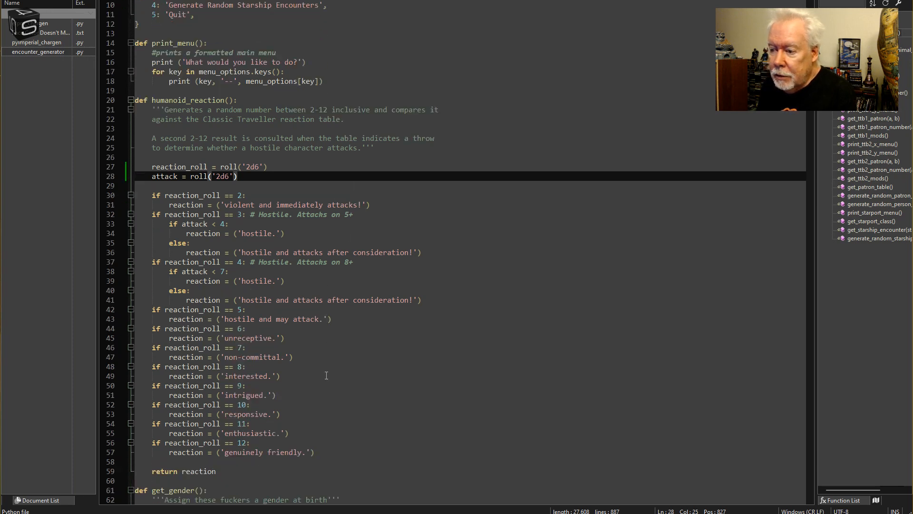
scroll(down, 3)
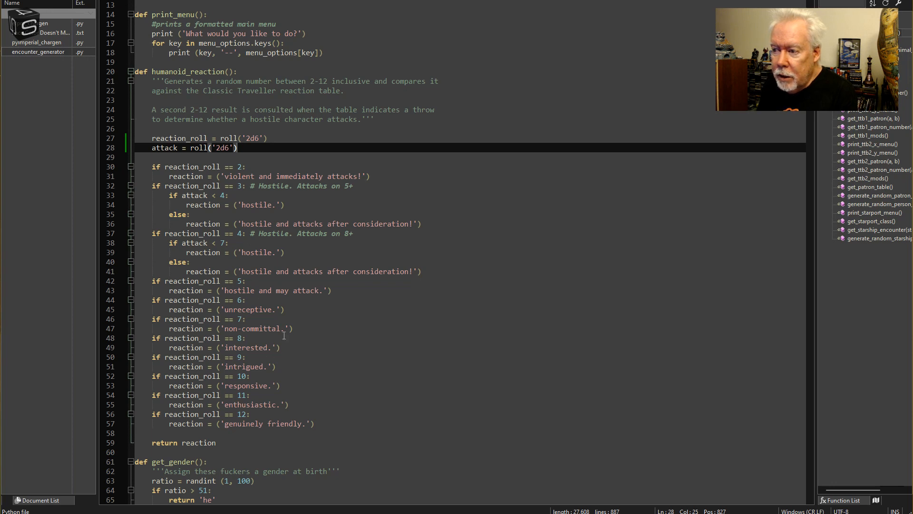
mouse_move(240, 265)
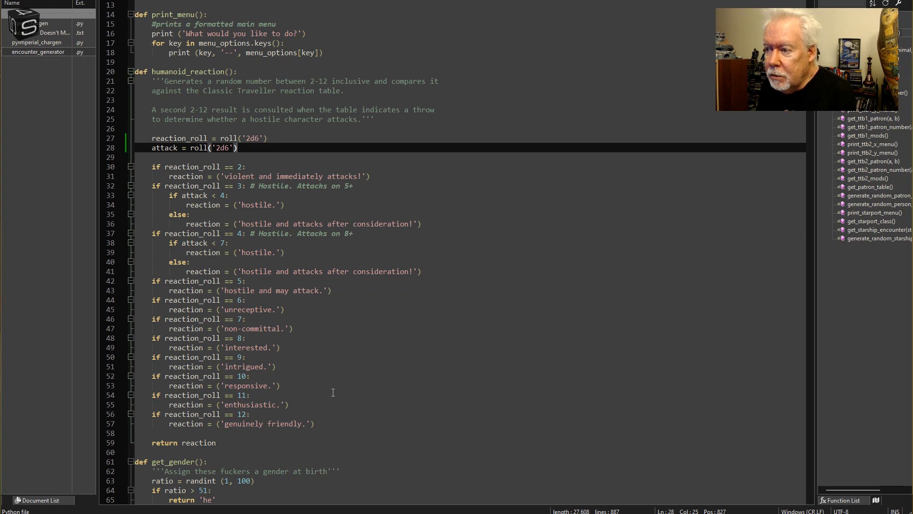
scroll(down, 3)
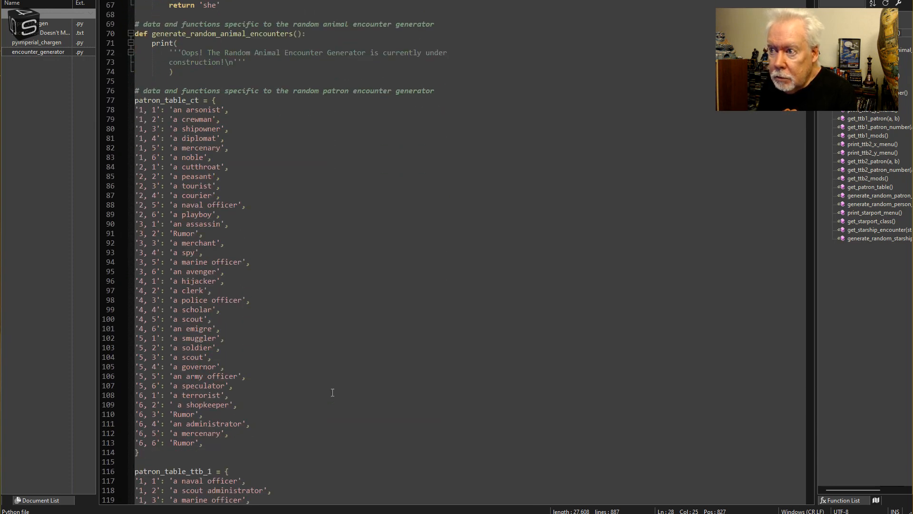
Step: Scroll through patron_table_ct down toward the rumor_matrix while reviewing
scroll(down, 3)
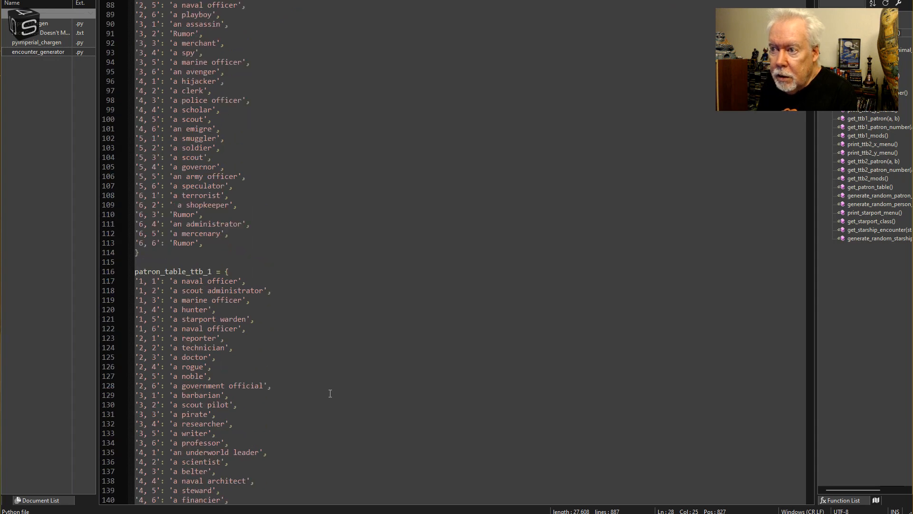
scroll(up, 3)
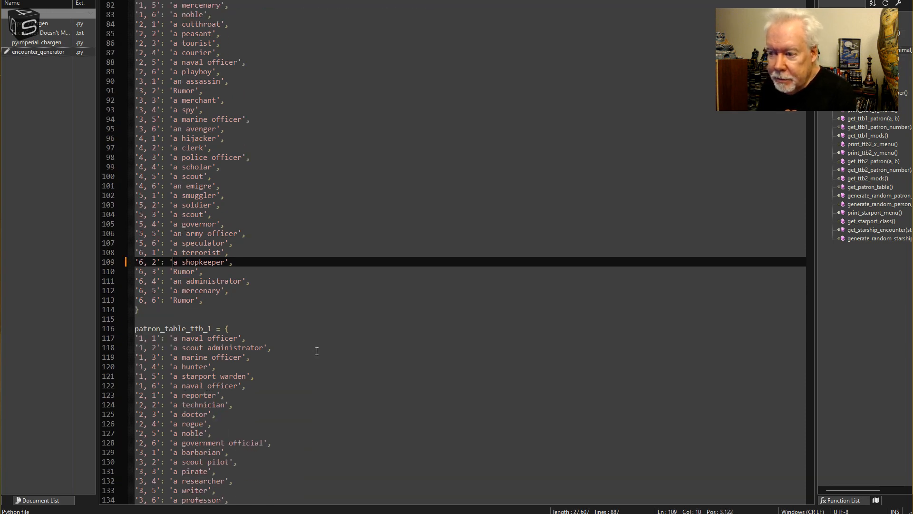
scroll(down, 3)
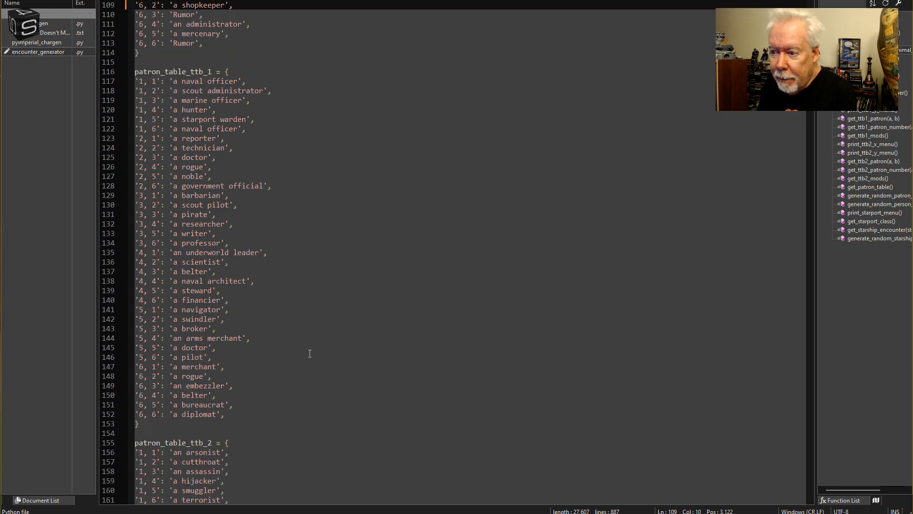
scroll(down, 3)
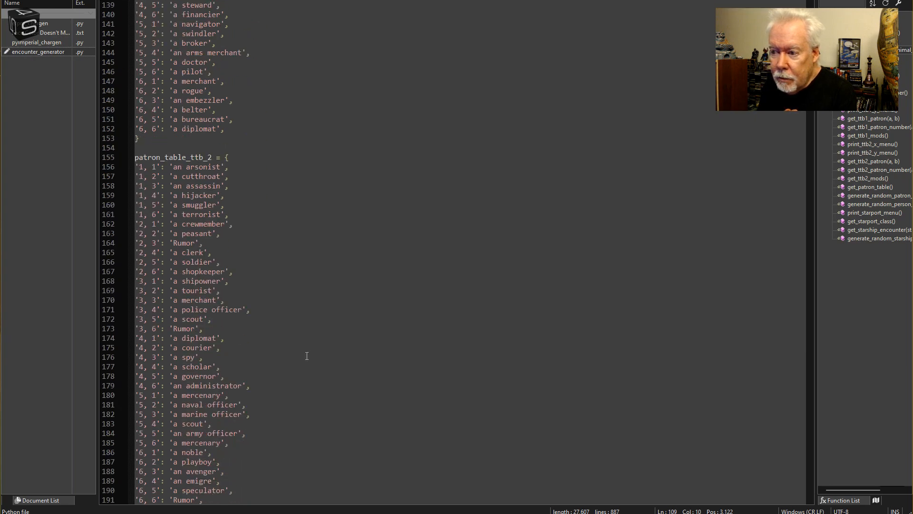
scroll(down, 3)
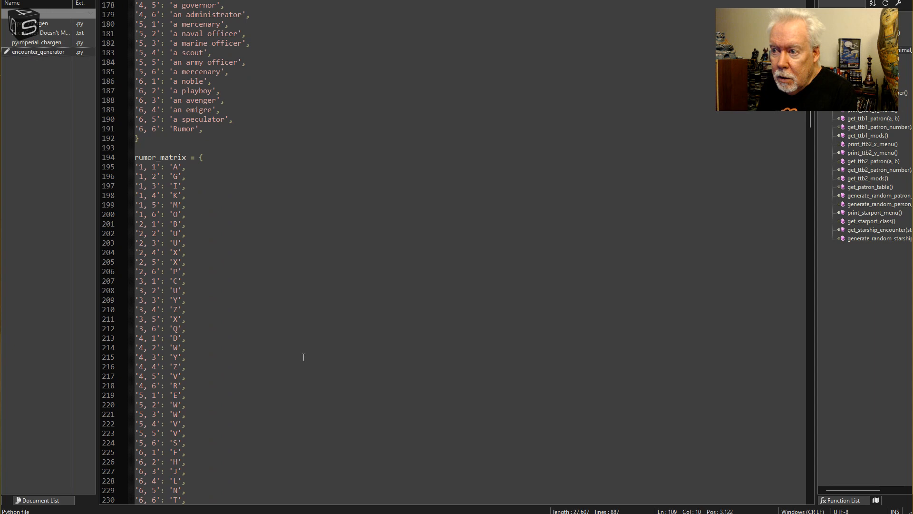
mouse_move(242, 323)
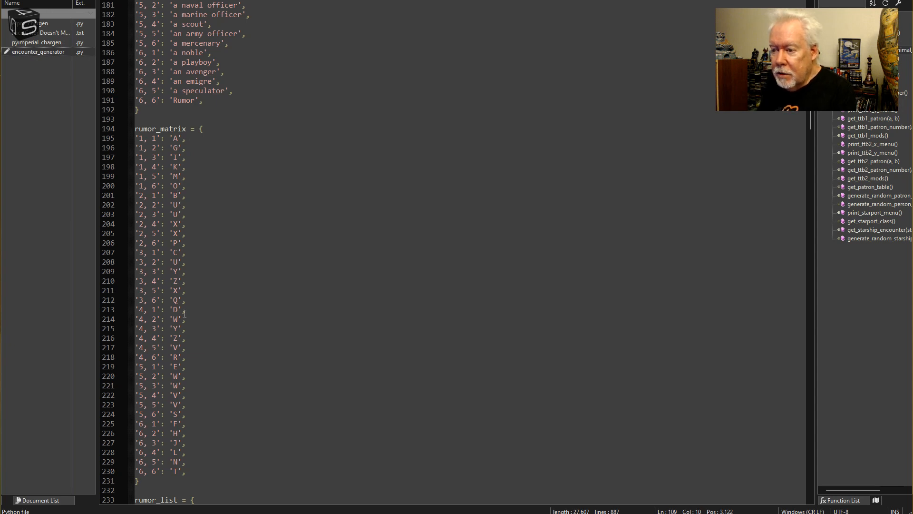
mouse_move(198, 330)
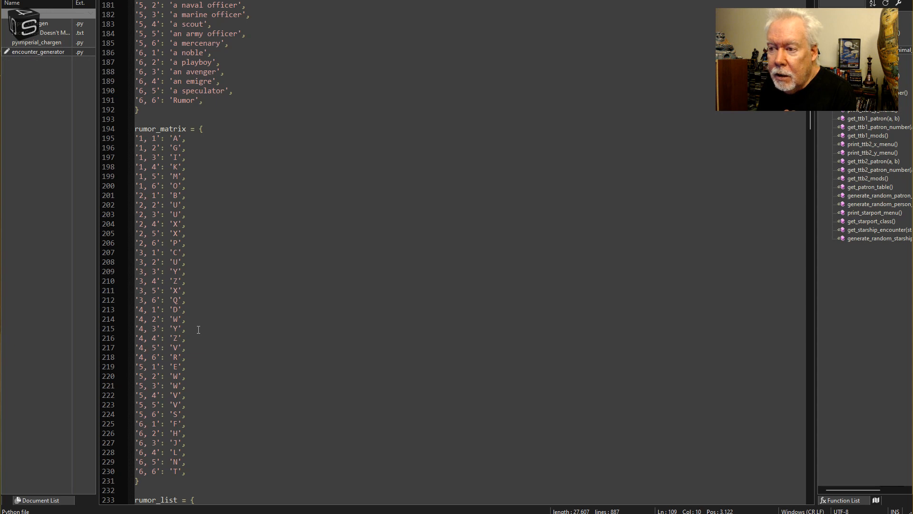
Step: Correct the Traveller Book years in patron_generator_menu lines 264–266 from 1981 to 1982
scroll(down, 3)
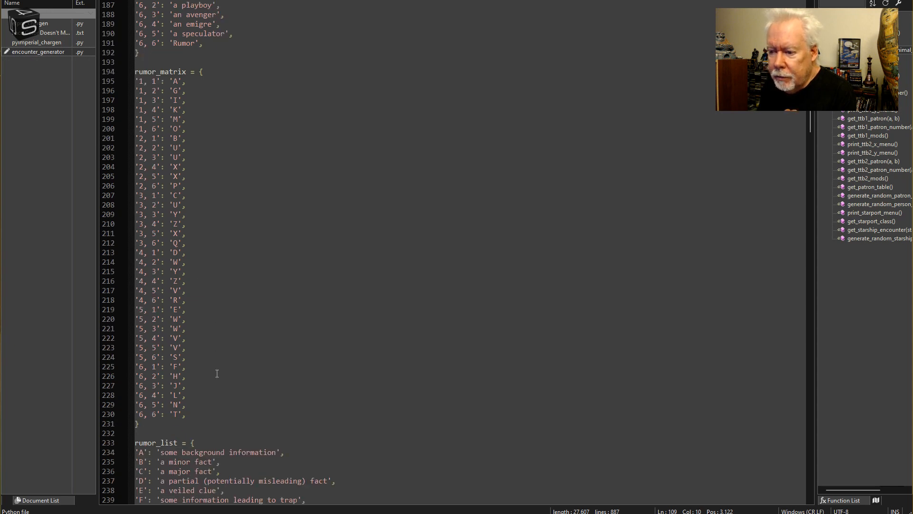
scroll(down, 3)
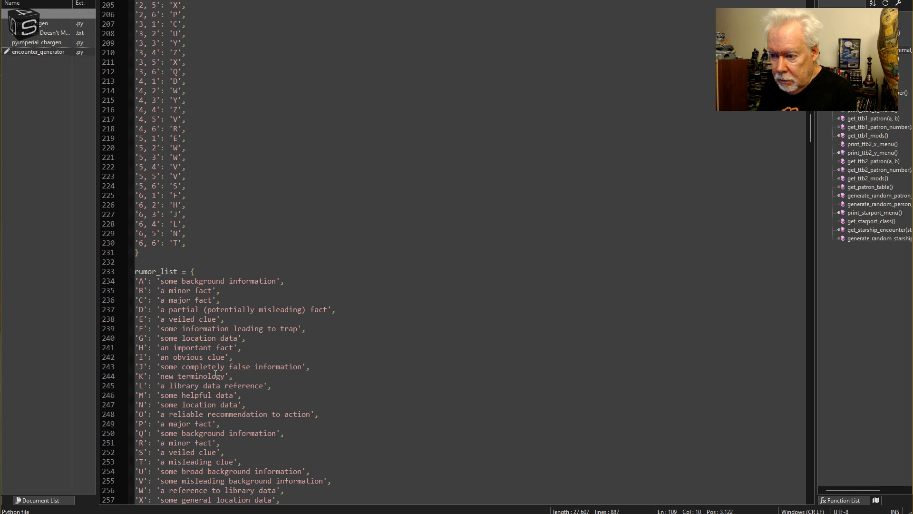
scroll(down, 3)
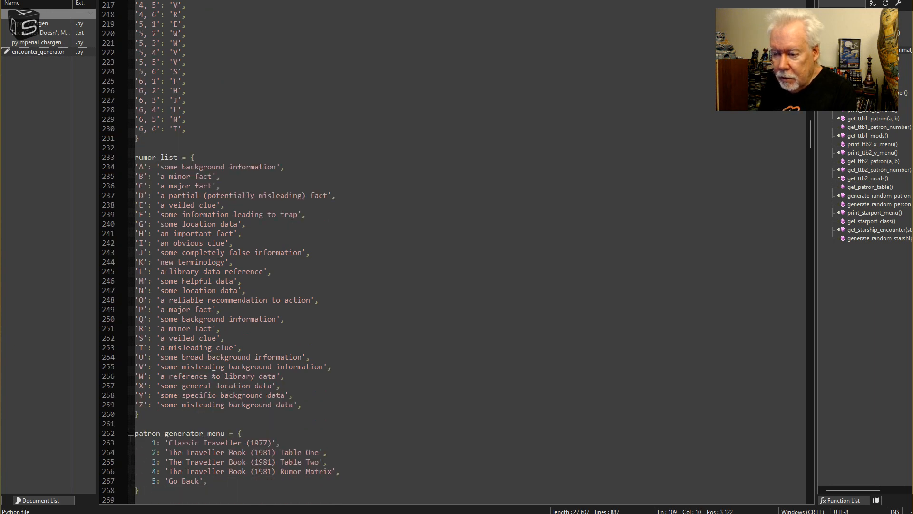
scroll(down, 3)
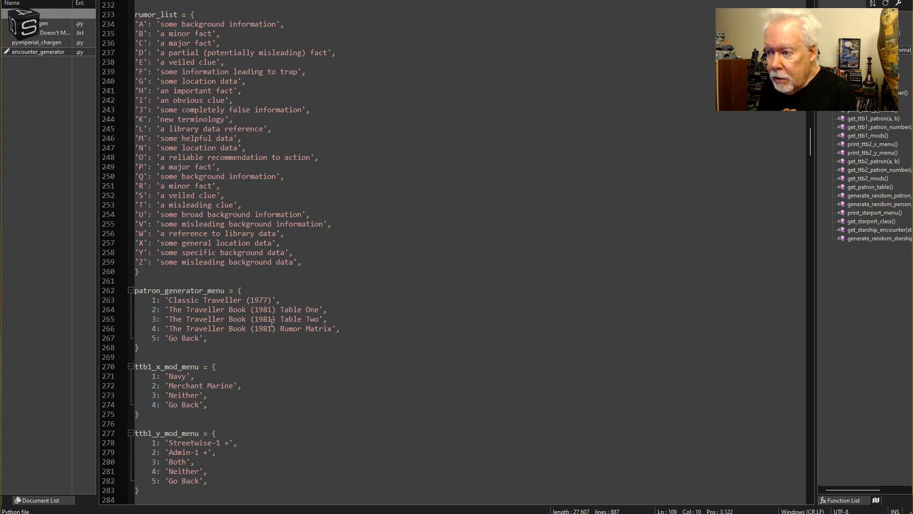
click(277, 309)
text(2)
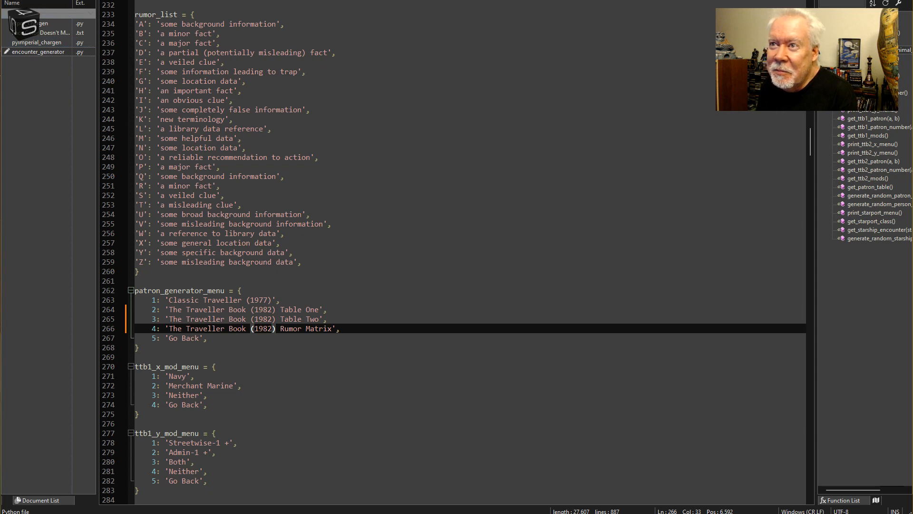
mouse_move(303, 228)
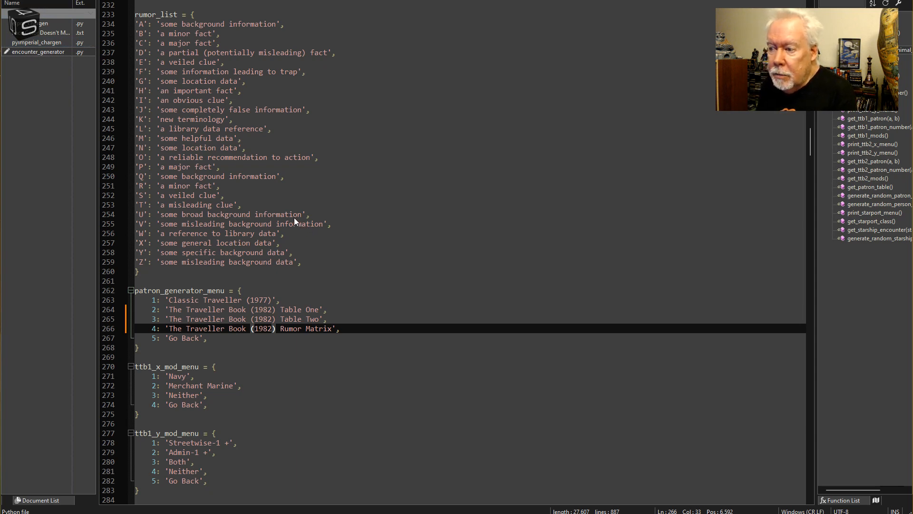
scroll(down, 3)
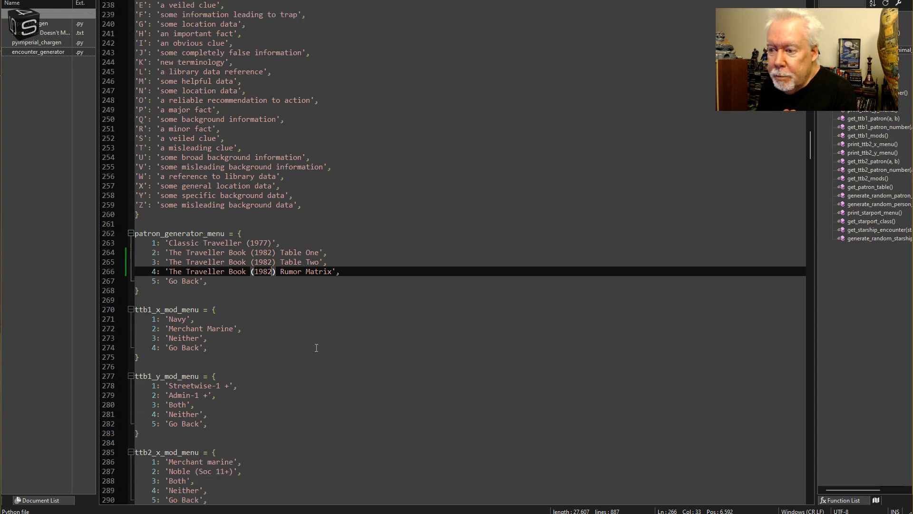
Step: Scroll down through the patron functions reviewing the code
scroll(down, 3)
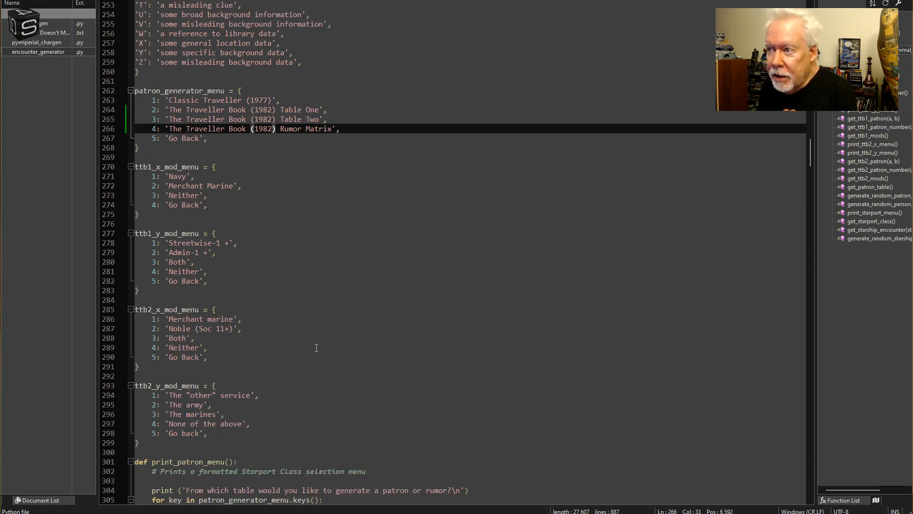
scroll(down, 3)
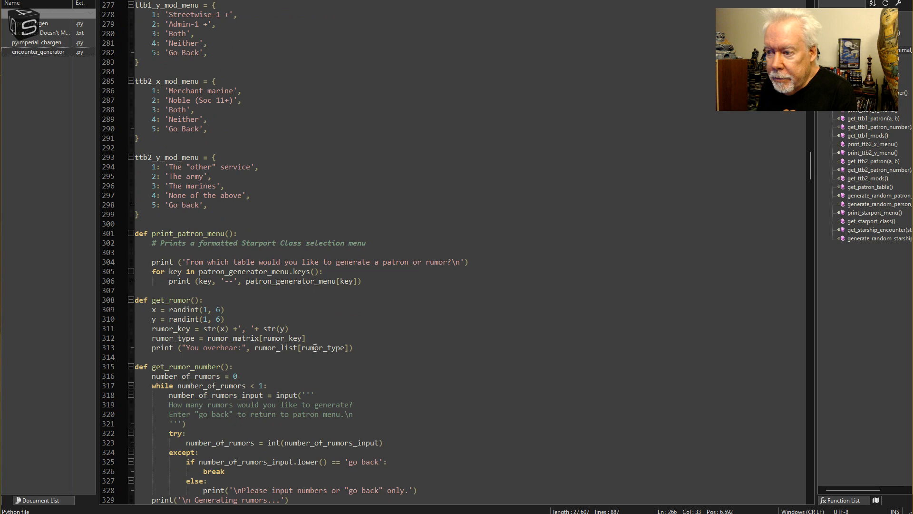
mouse_move(170, 309)
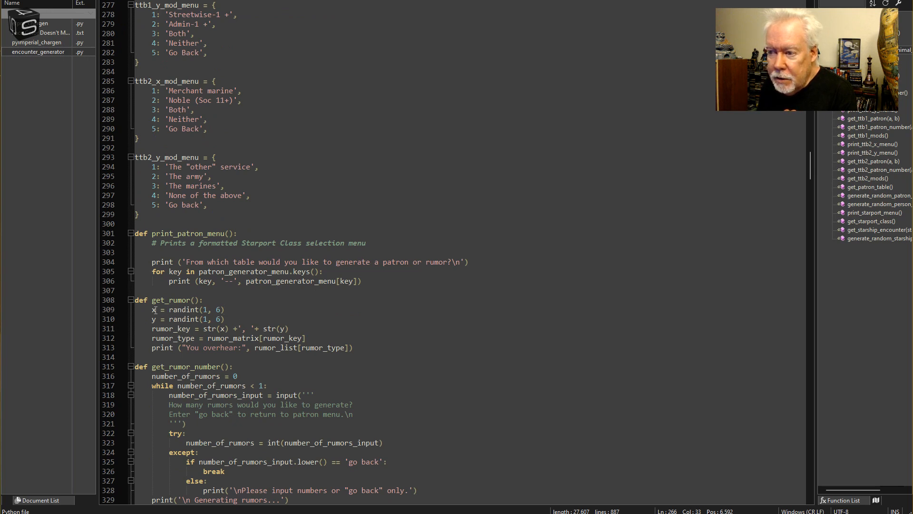
mouse_move(250, 303)
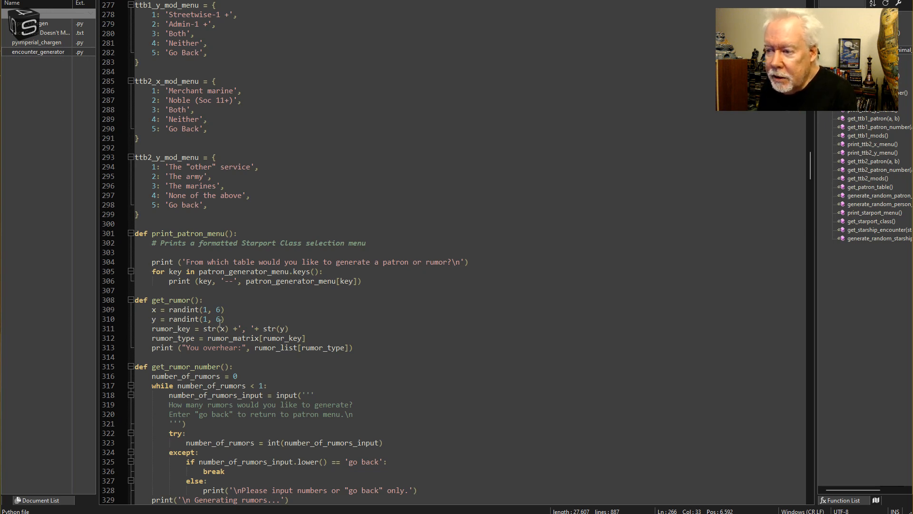
mouse_move(698, 276)
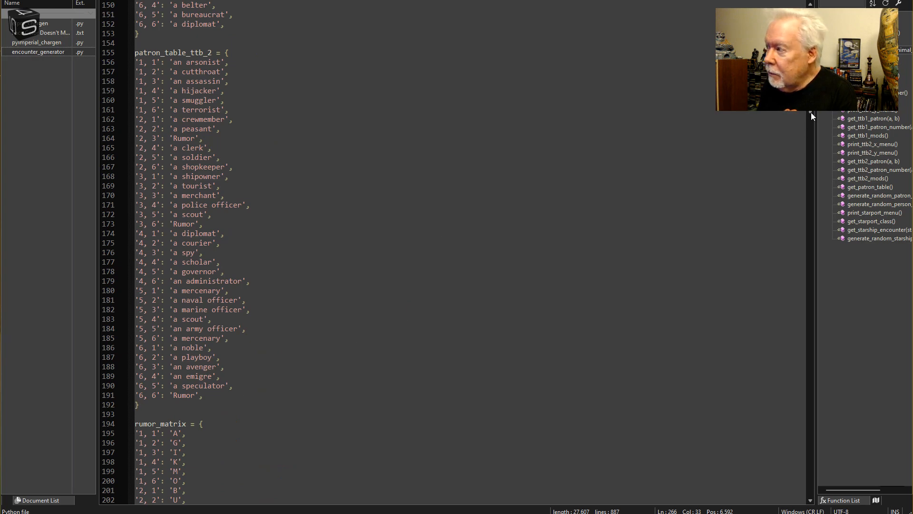
scroll(down, 3)
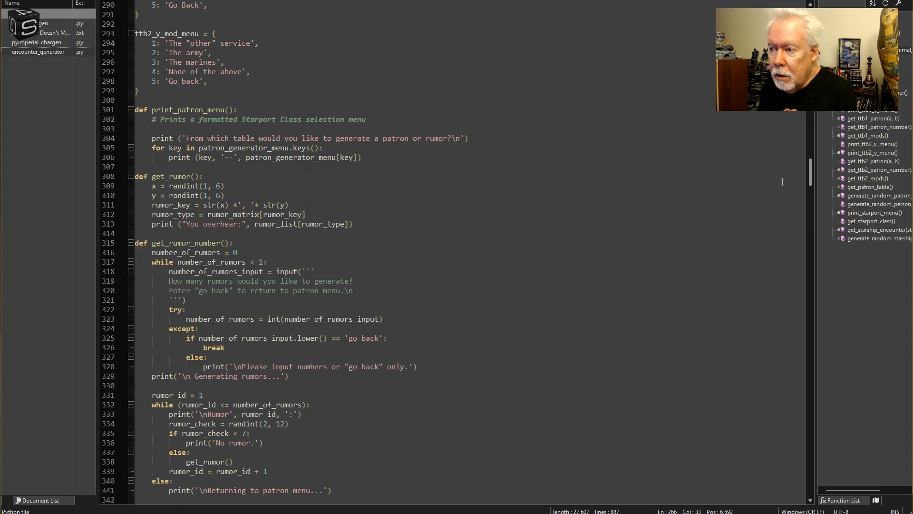
scroll(down, 3)
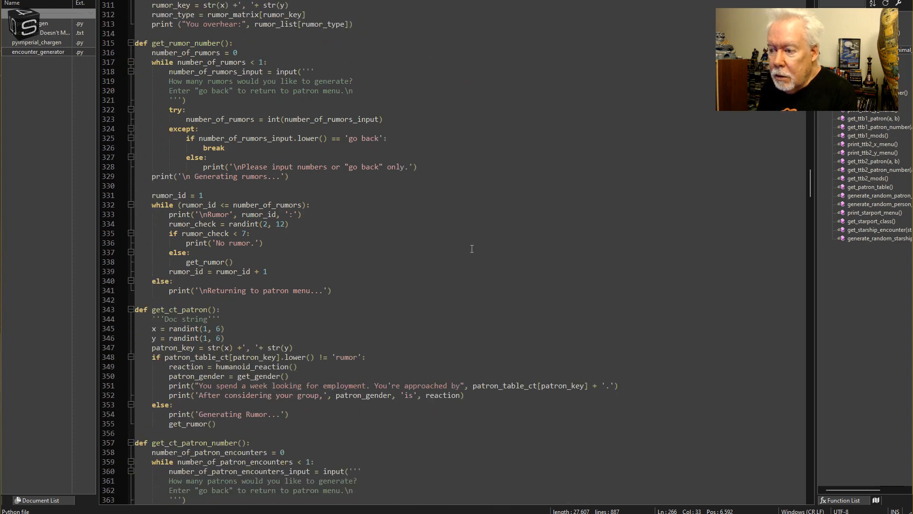
scroll(down, 3)
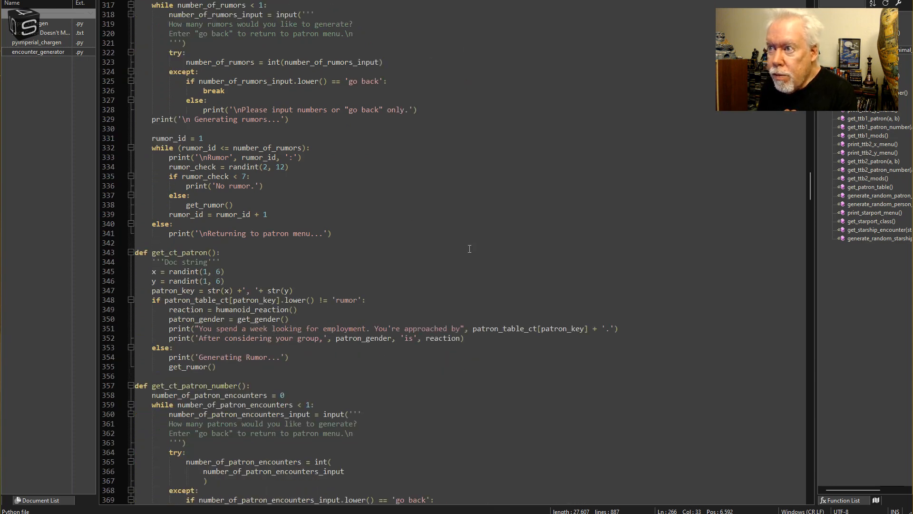
scroll(down, 3)
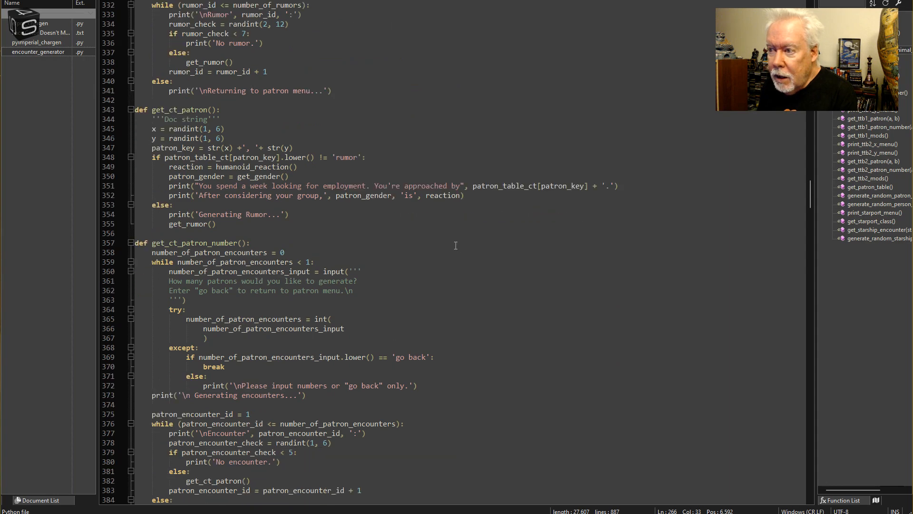
scroll(down, 3)
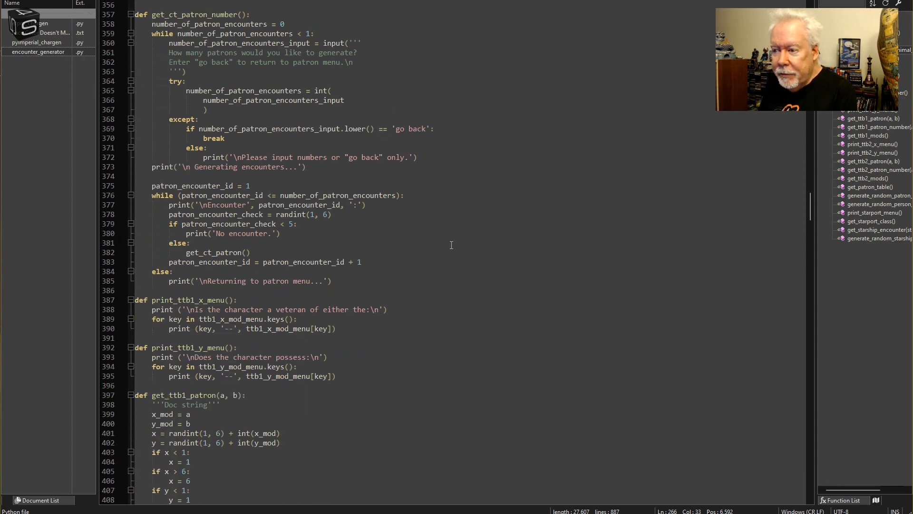
scroll(down, 3)
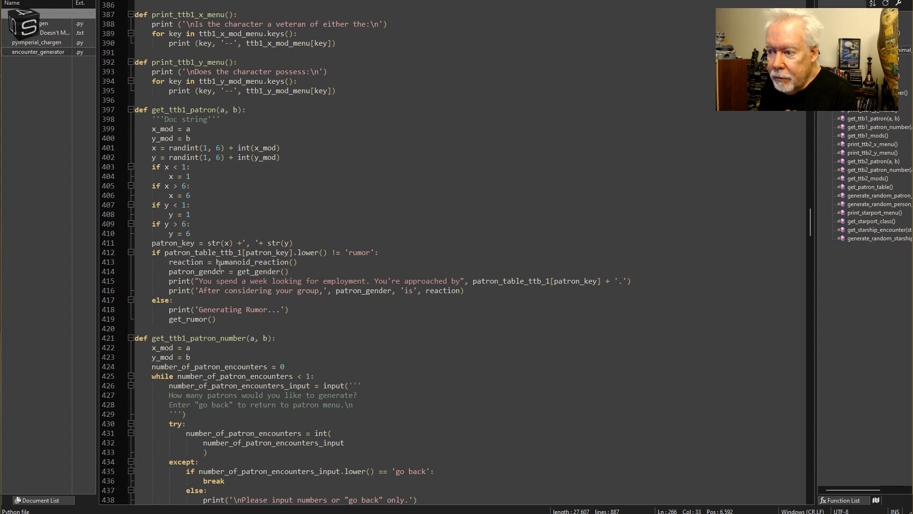
Step: Scroll further and start a Ctrl+F search for 12 to find randint(2, 12) rolls
scroll(down, 3)
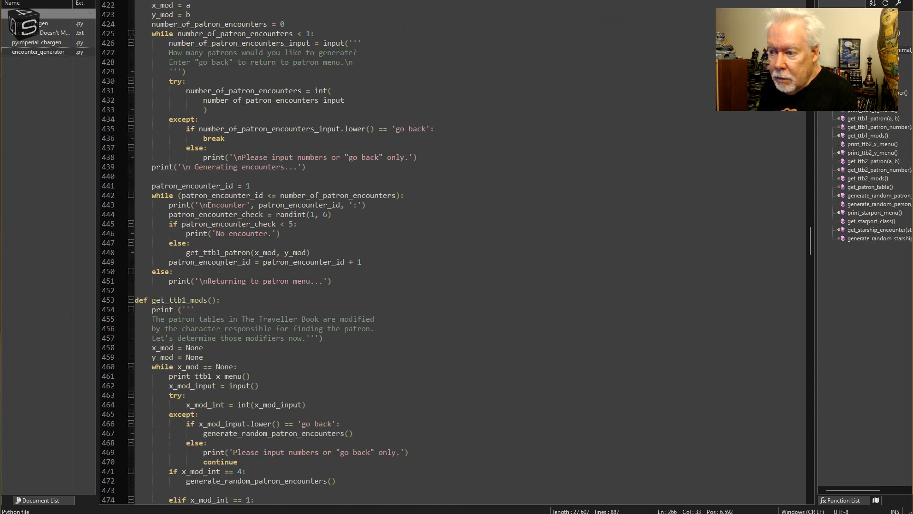
scroll(down, 3)
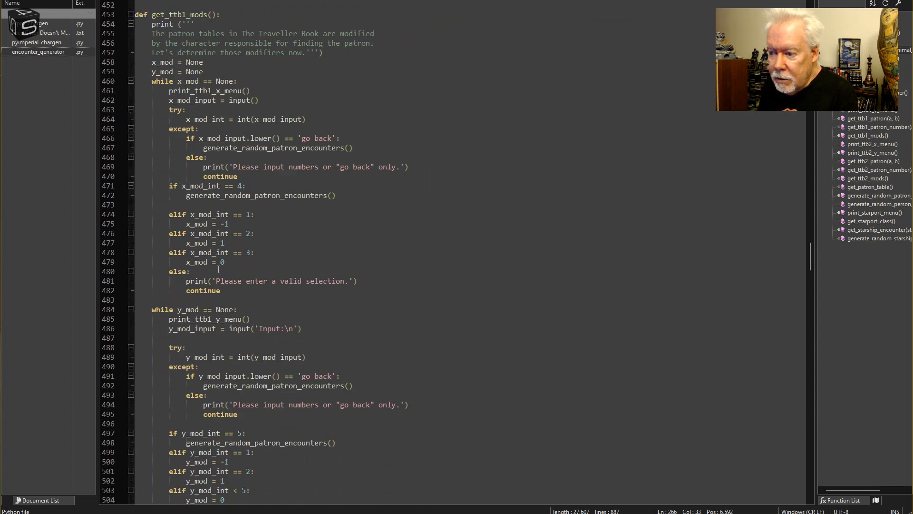
scroll(down, 3)
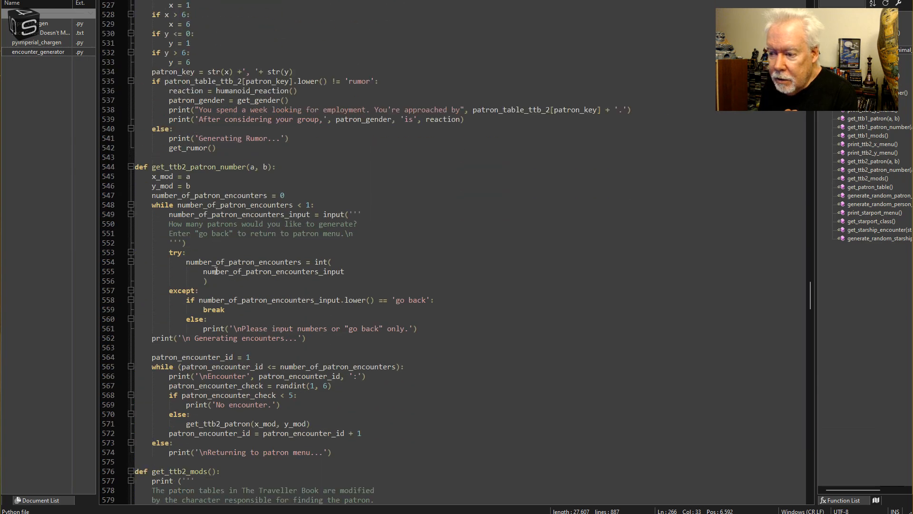
scroll(down, 3)
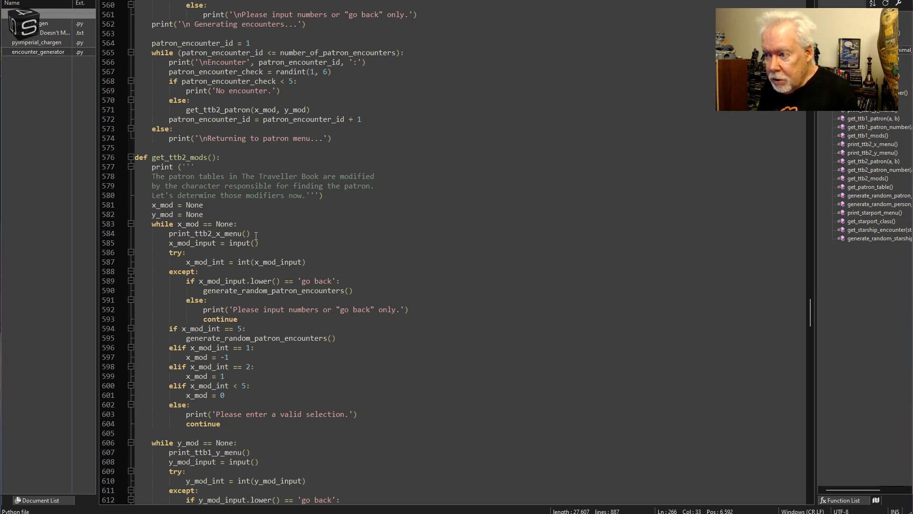
key(Ctrl+f)
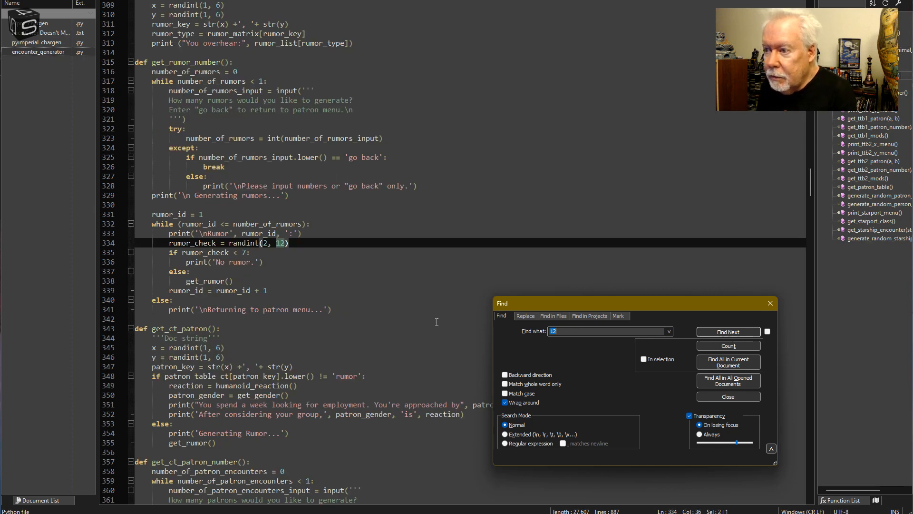
mouse_move(529, 290)
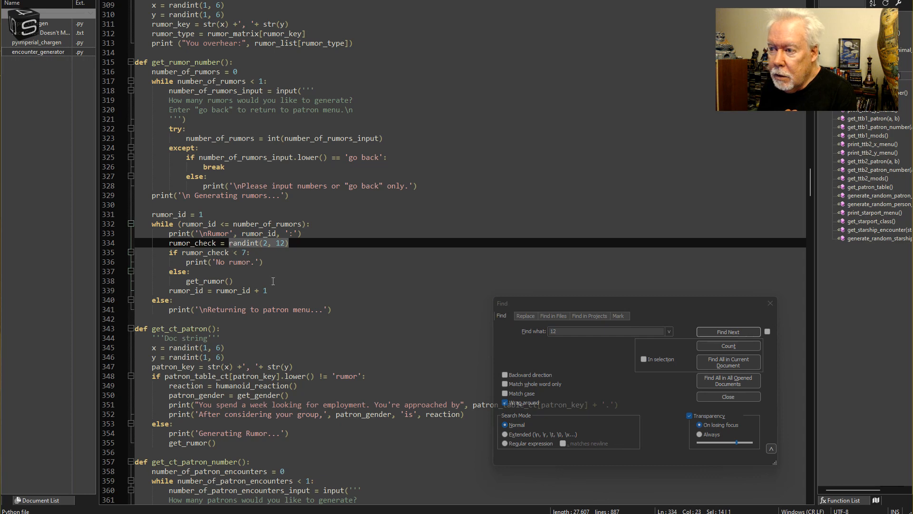
Step: Replace the rumor check and starship encounter randint(2, 12) rolls with roll('2d6')
text(roll('2d6'))
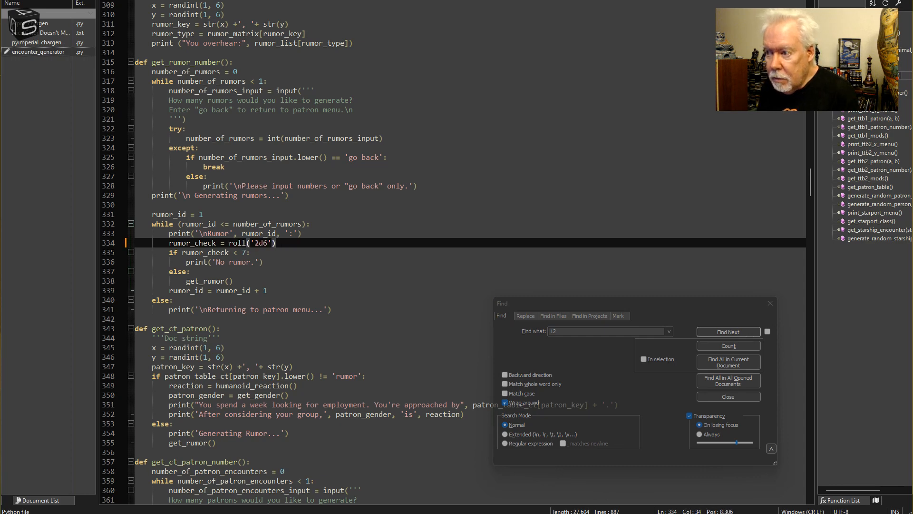
click(727, 333)
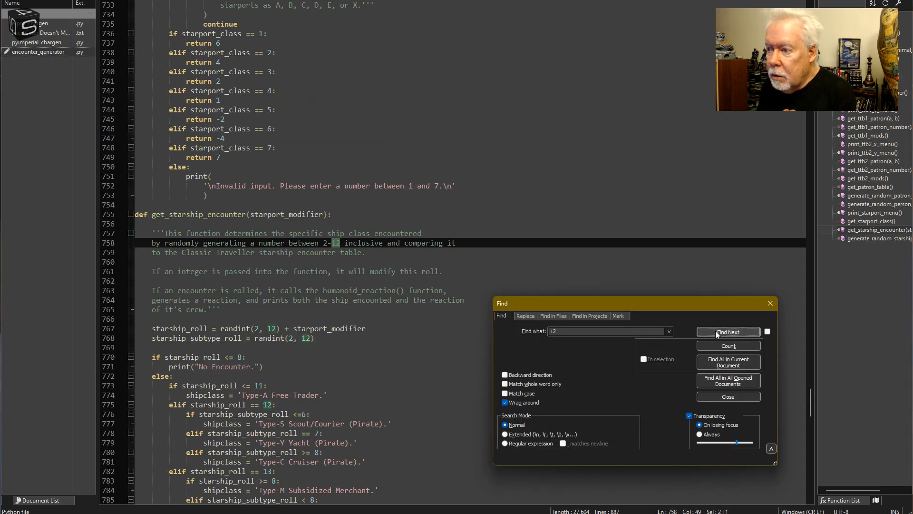
click(728, 332)
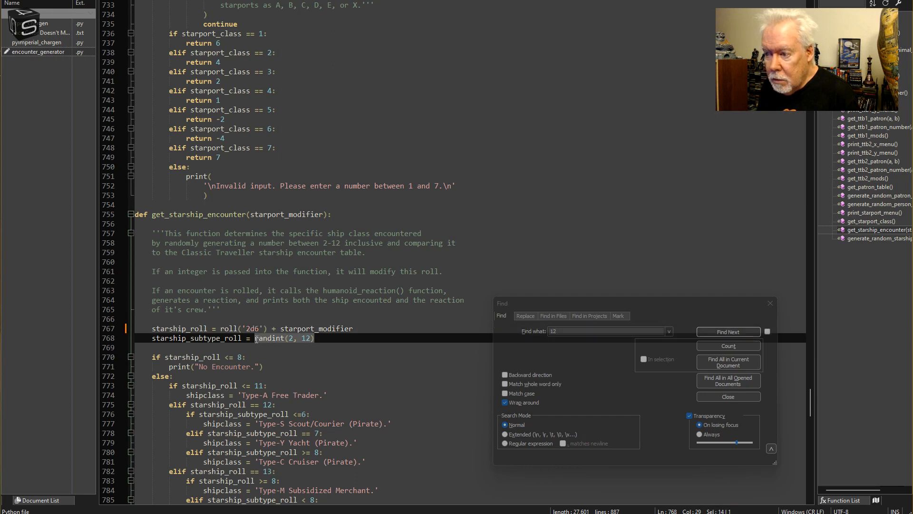
text(roll('2d6'))
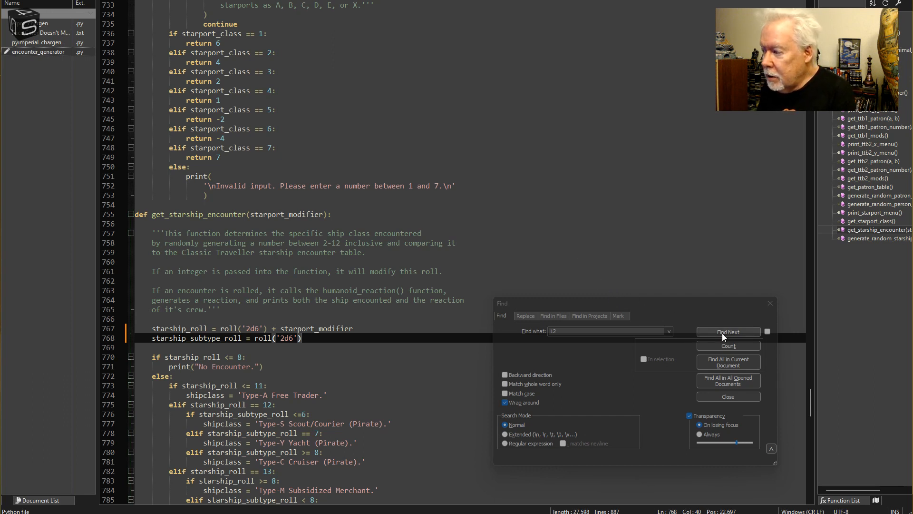
Step: Step Find Next through the remaining occurrences of 12 to confirm no randint rolls remain
click(728, 331)
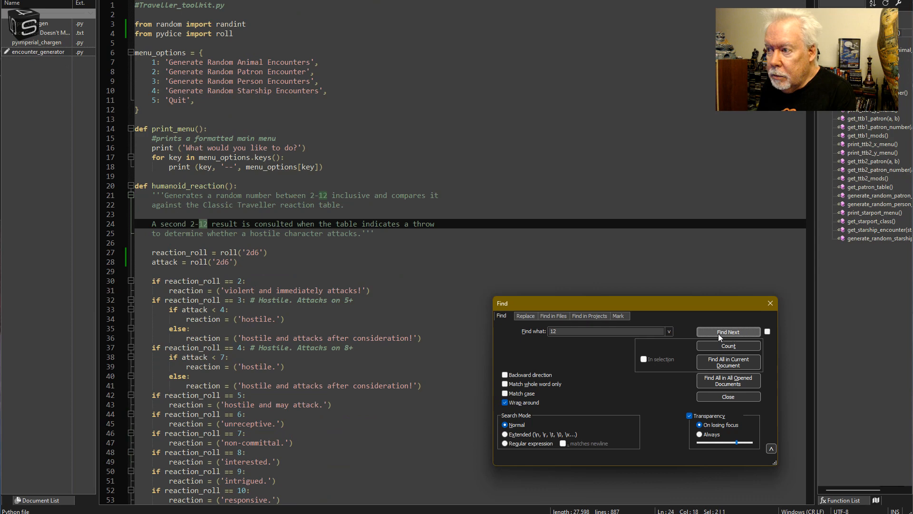
click(728, 331)
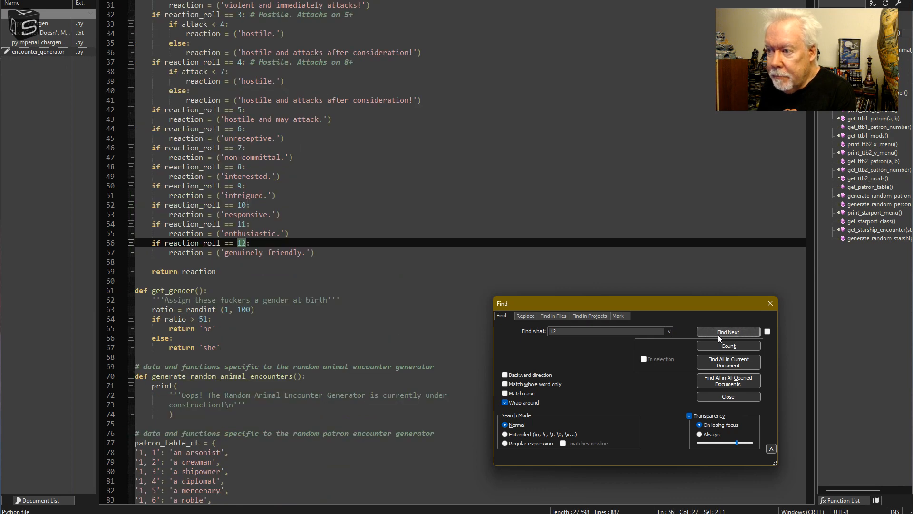
click(728, 331)
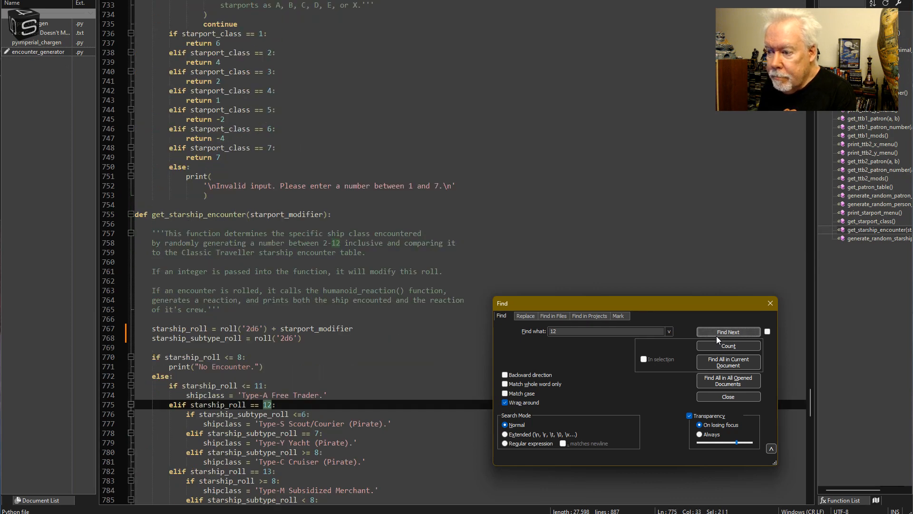
click(728, 331)
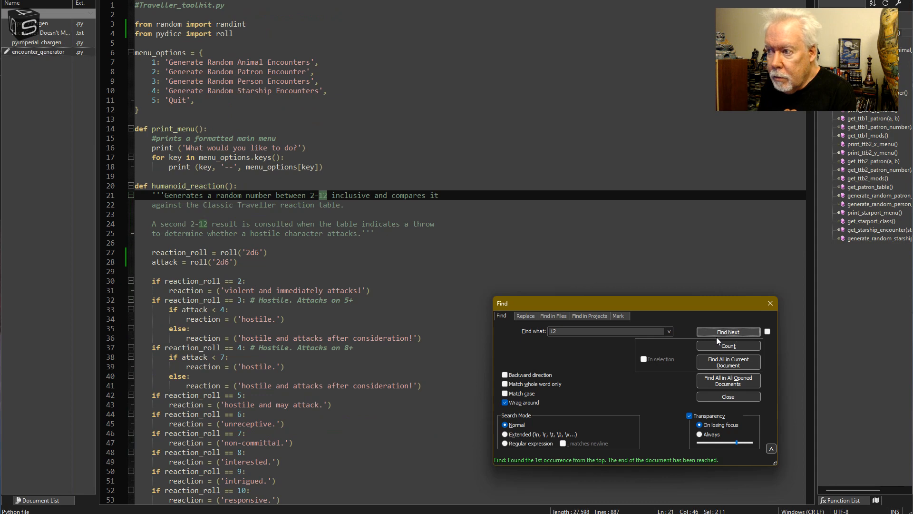
click(728, 332)
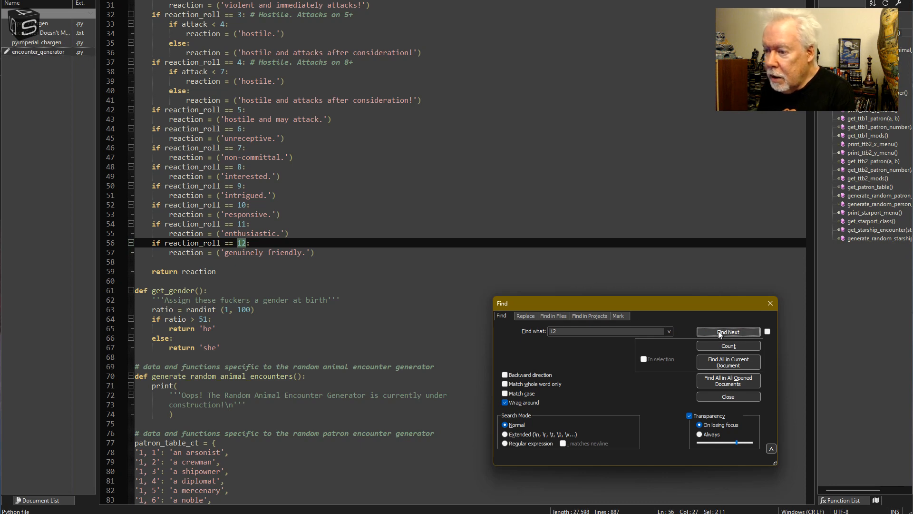
click(728, 331)
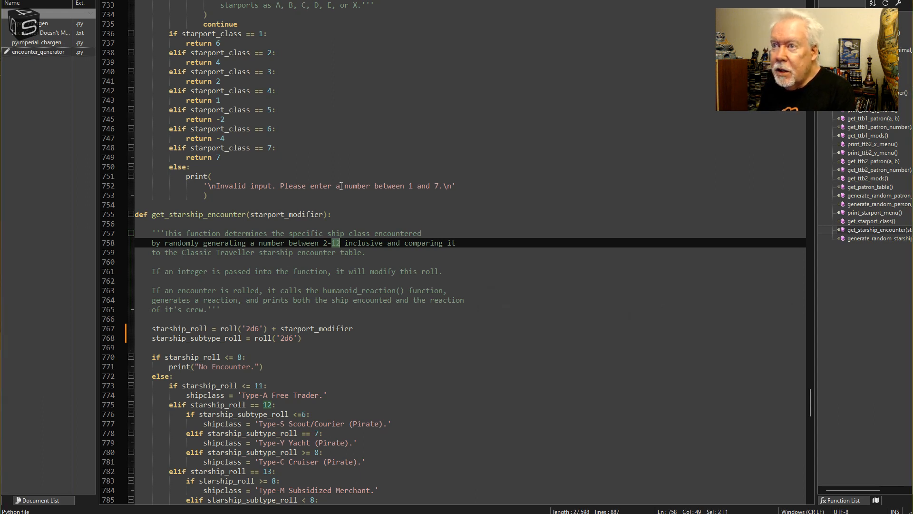
mouse_move(362, 193)
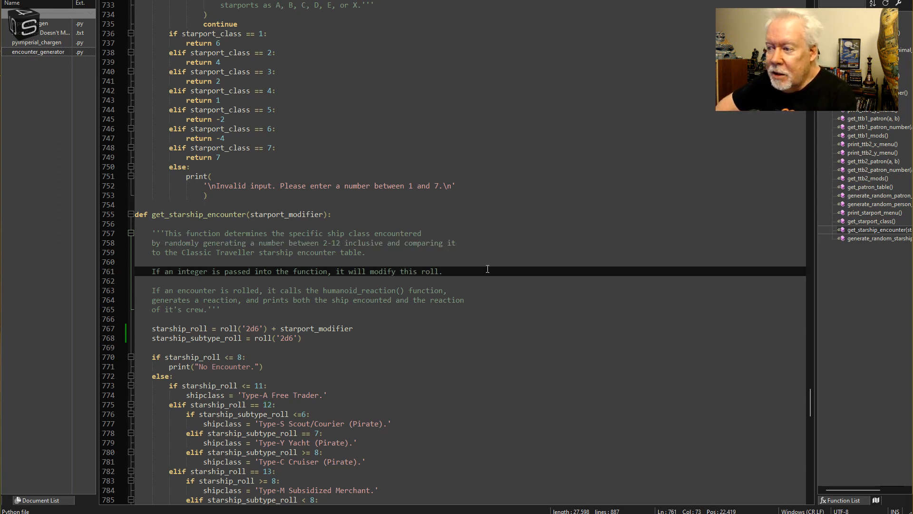
Step: Review get_starship_encounter's docstring, selecting 'inclusive' and the roll-modifier line
click(442, 271)
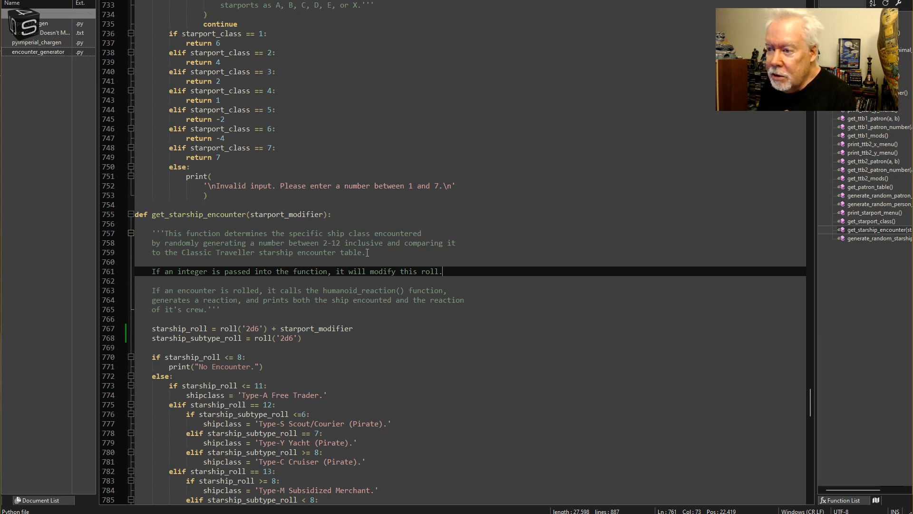
click(370, 252)
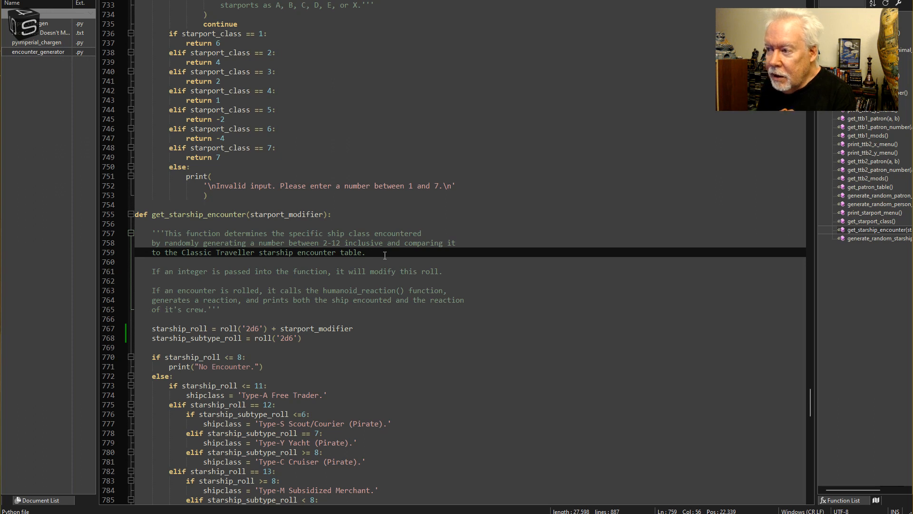
double_click(363, 242)
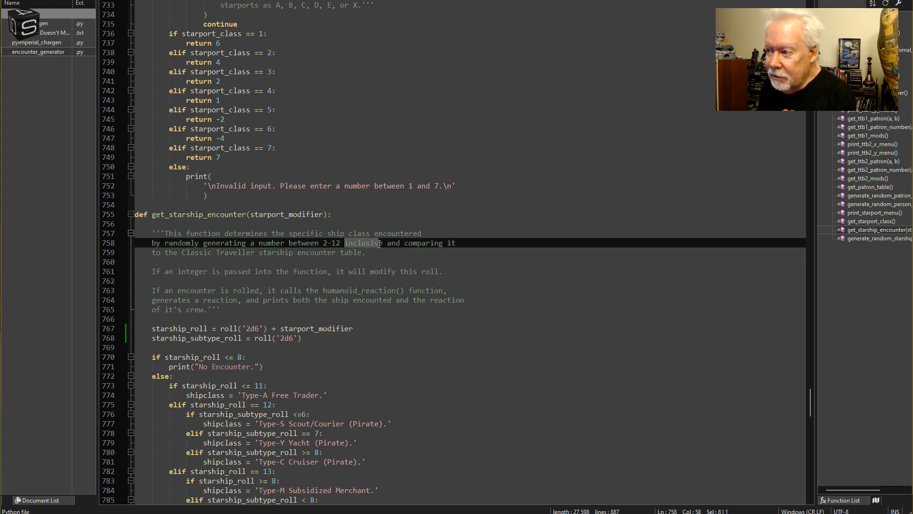
double_click(363, 242)
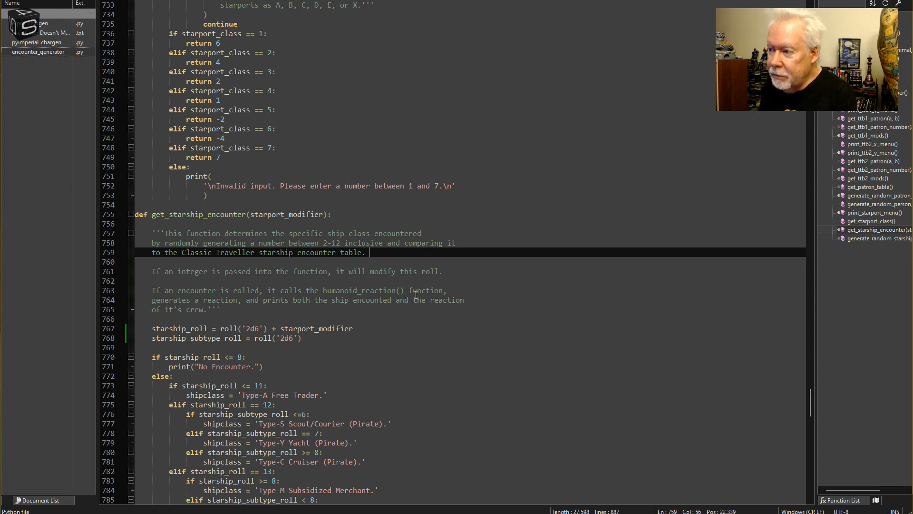
click(219, 309)
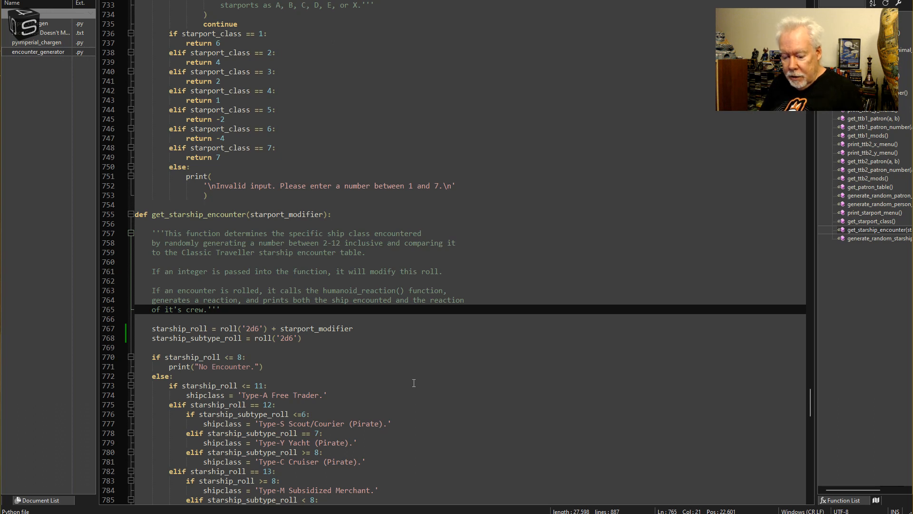
text(randint(2, 12))
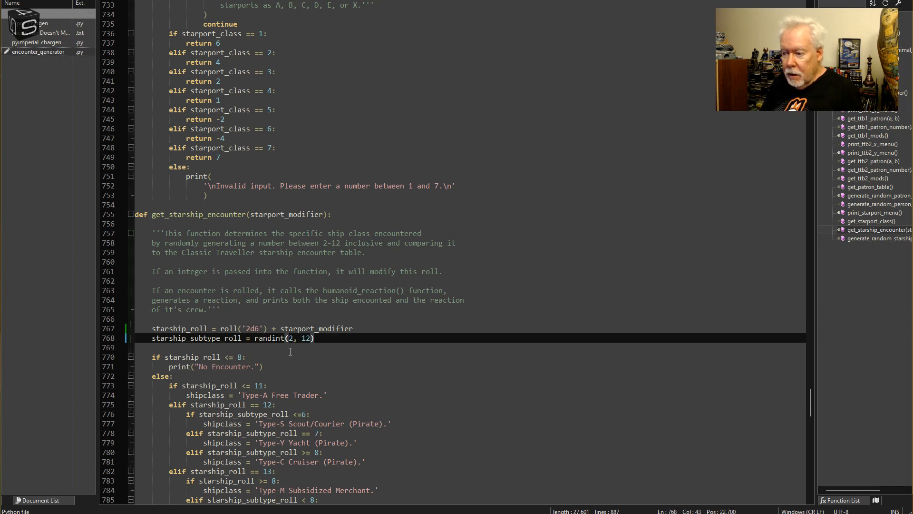
text(1)
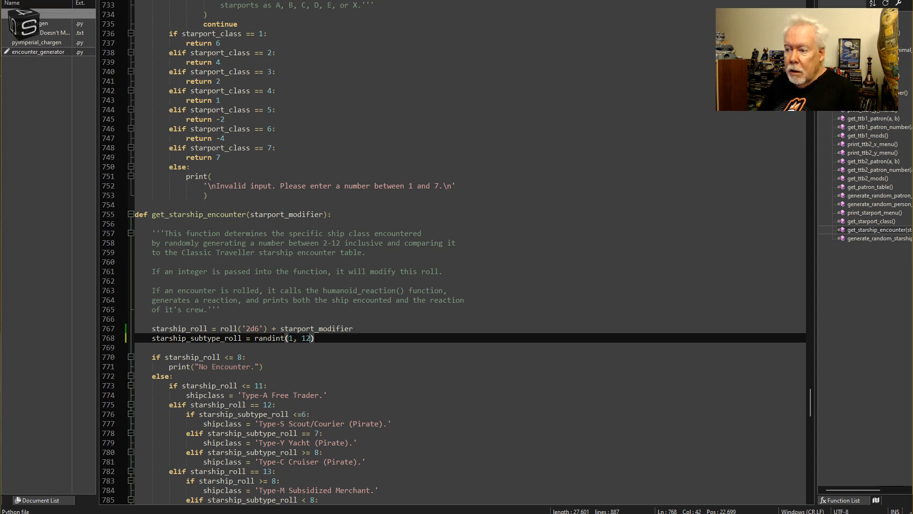
text(2)
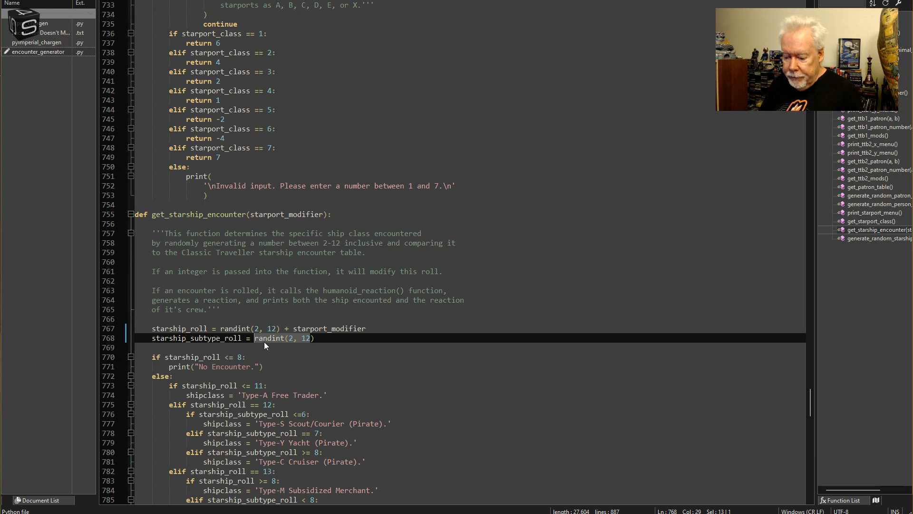
text(roll)
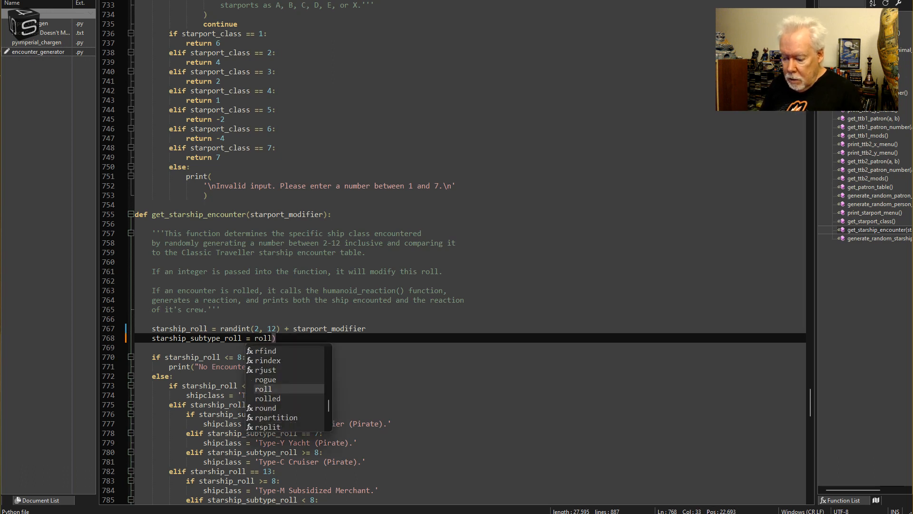
text('d20)
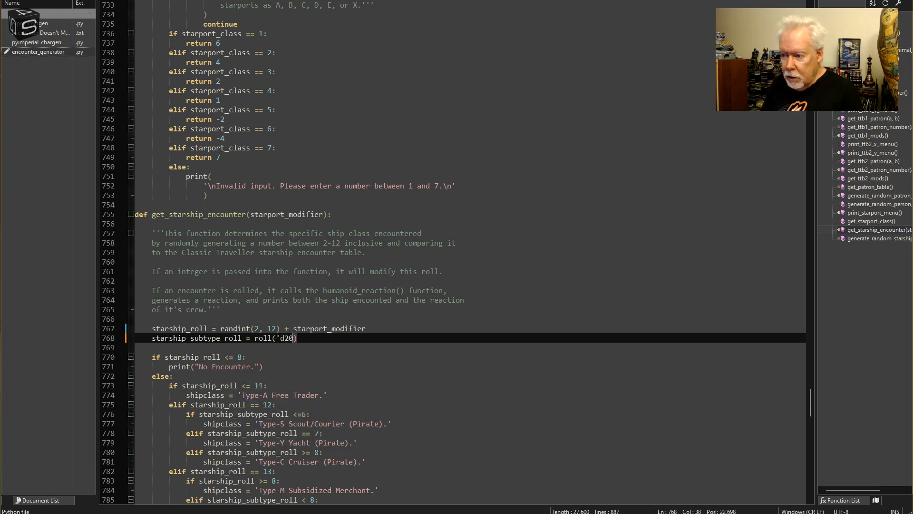
text(')
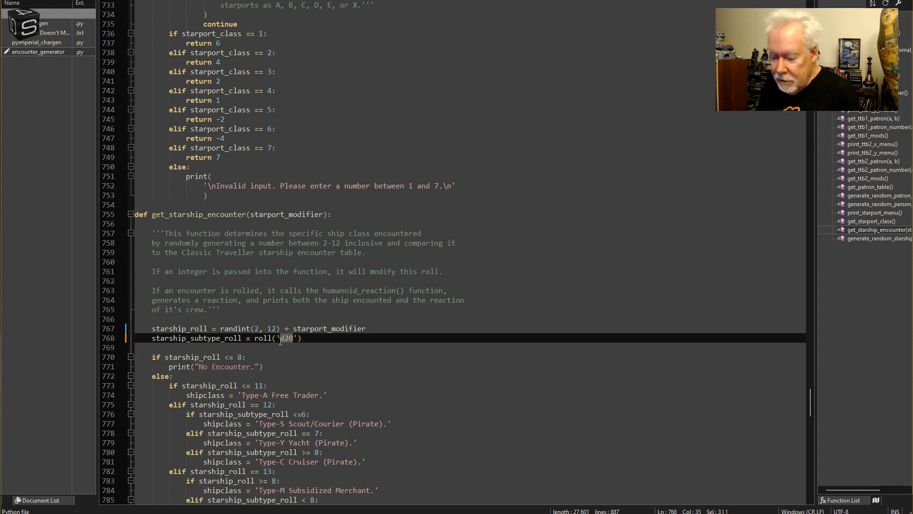
text(2d6)
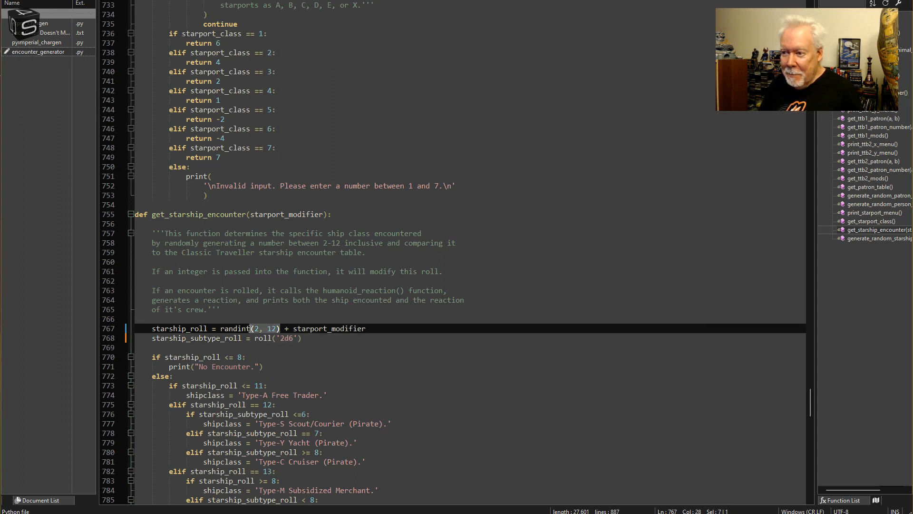
text(roll('2d6'))
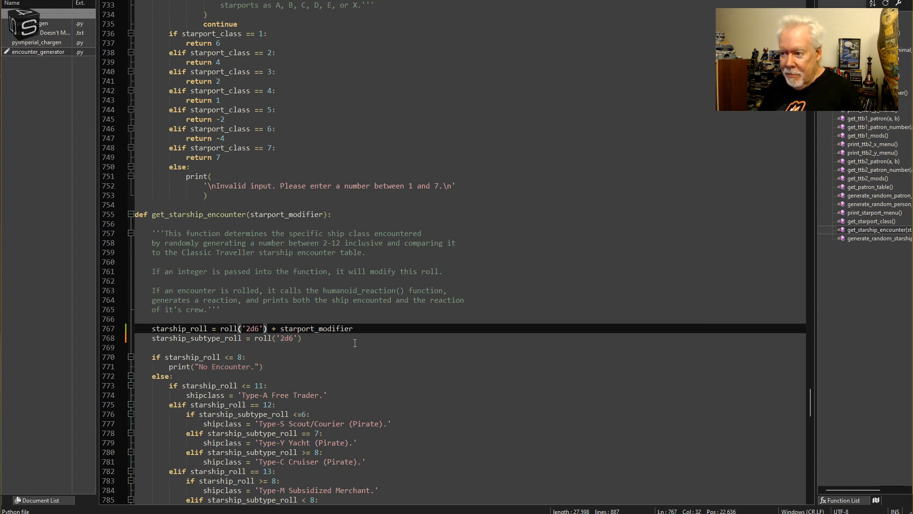
click(366, 348)
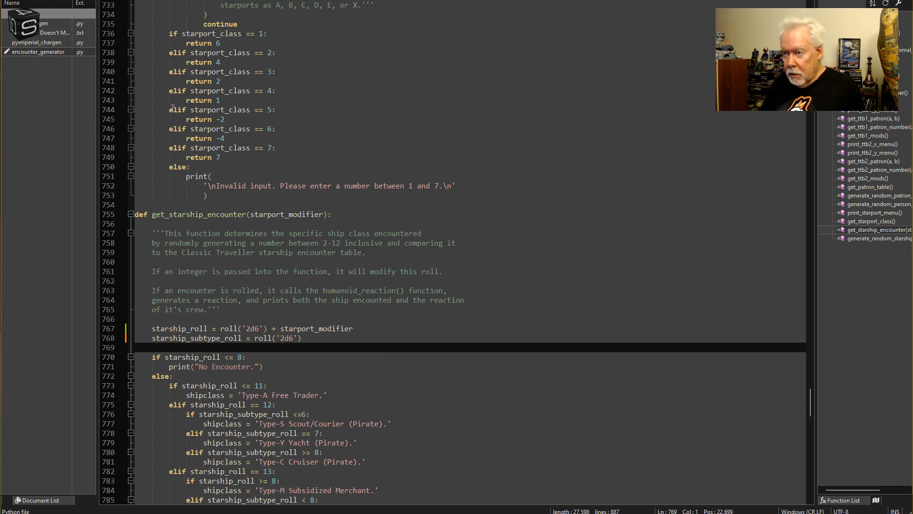
mouse_move(441, 180)
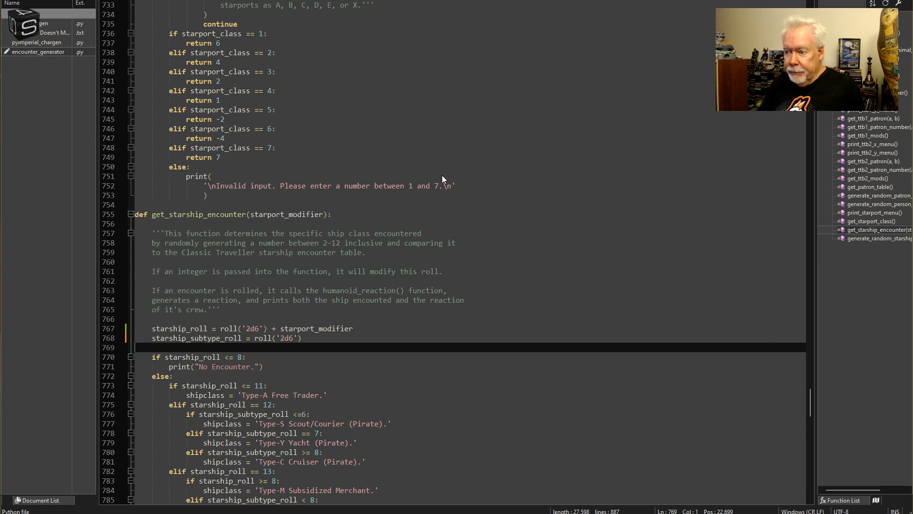